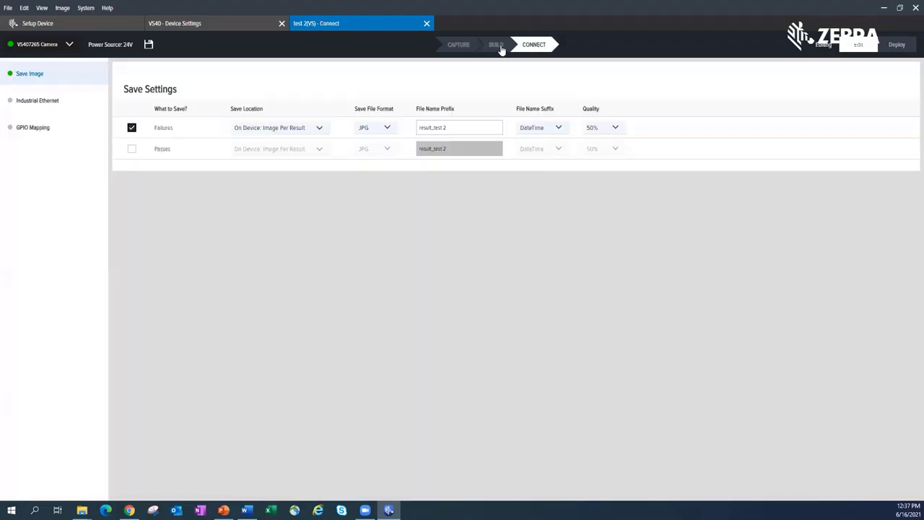
- Switch to the Build stage and add a Locate Object tool after the barcode reader
click(496, 43)
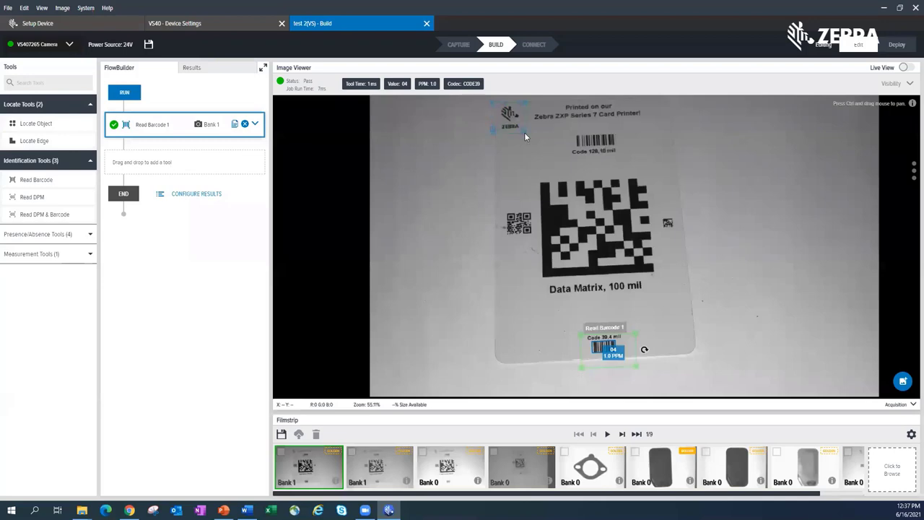
click(35, 123)
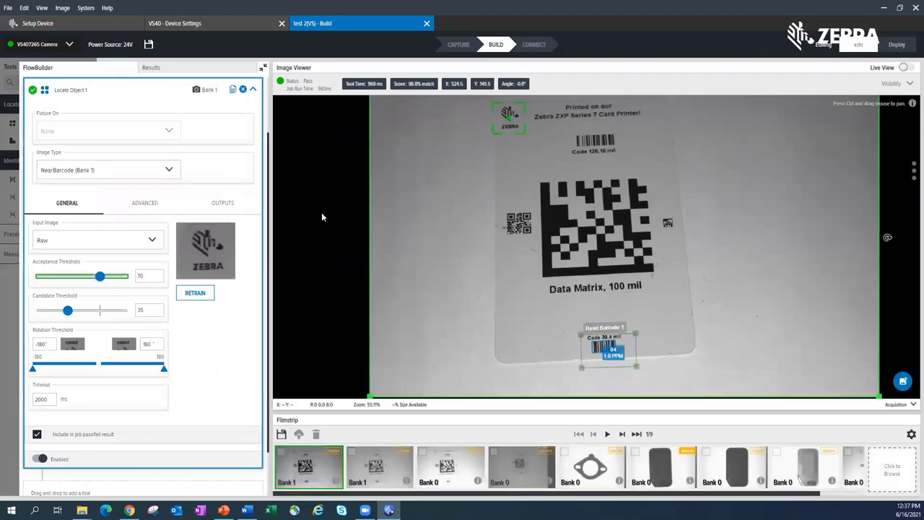
mouse_move(465, 200)
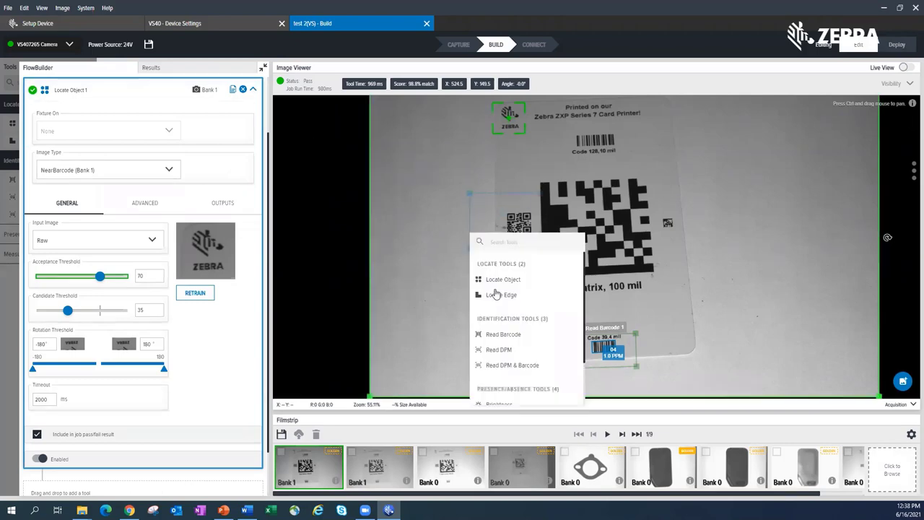
- Add a Locate Edge tool fixtured to Locate Object 1 and show its settings
click(500, 294)
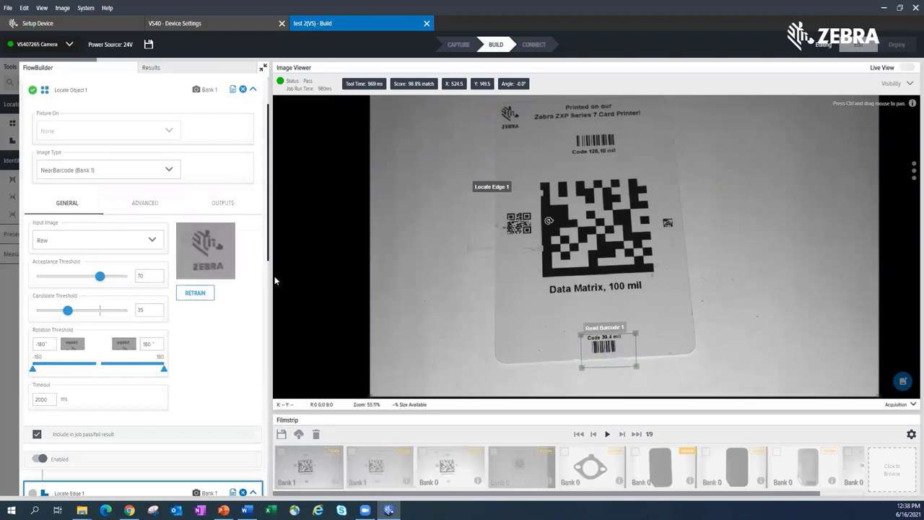
click(69, 494)
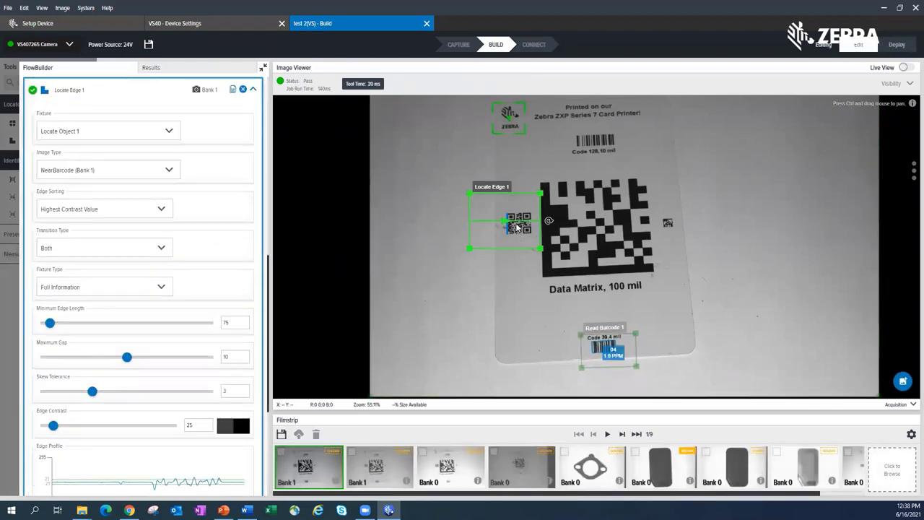
mouse_move(531, 92)
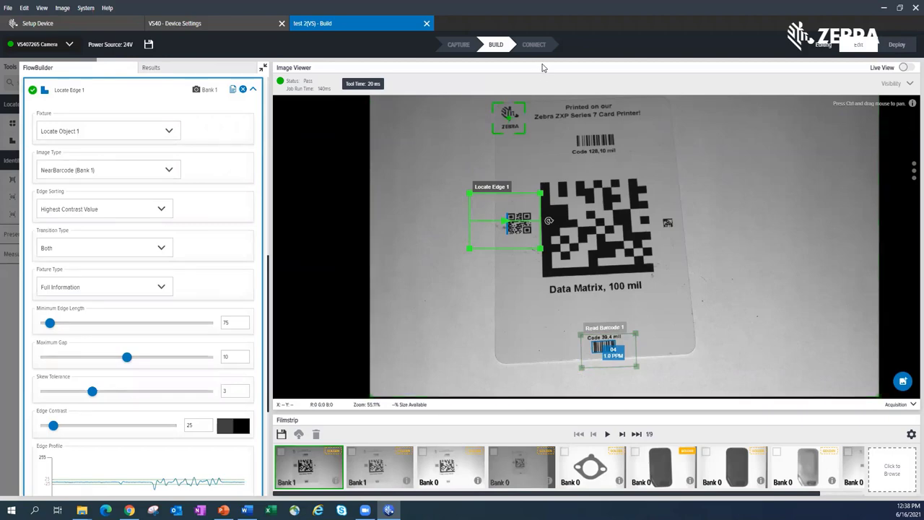
mouse_move(456, 43)
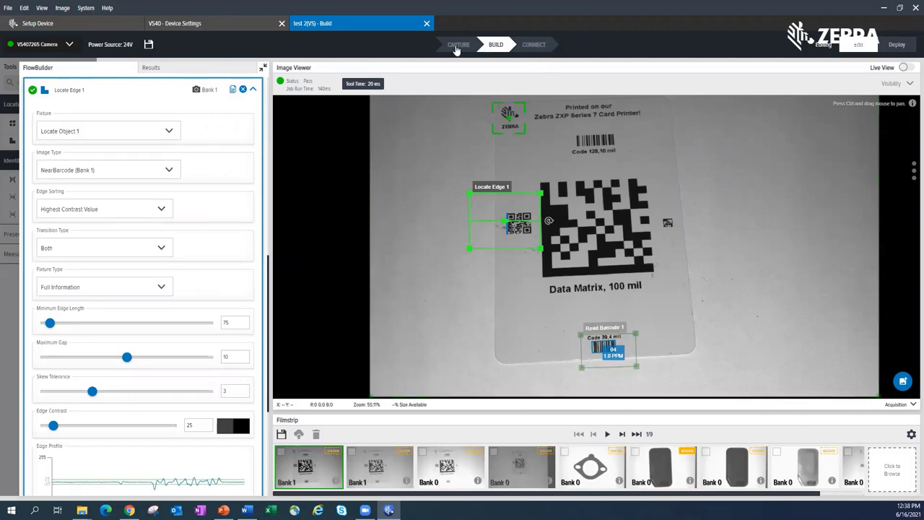
mouse_move(519, 50)
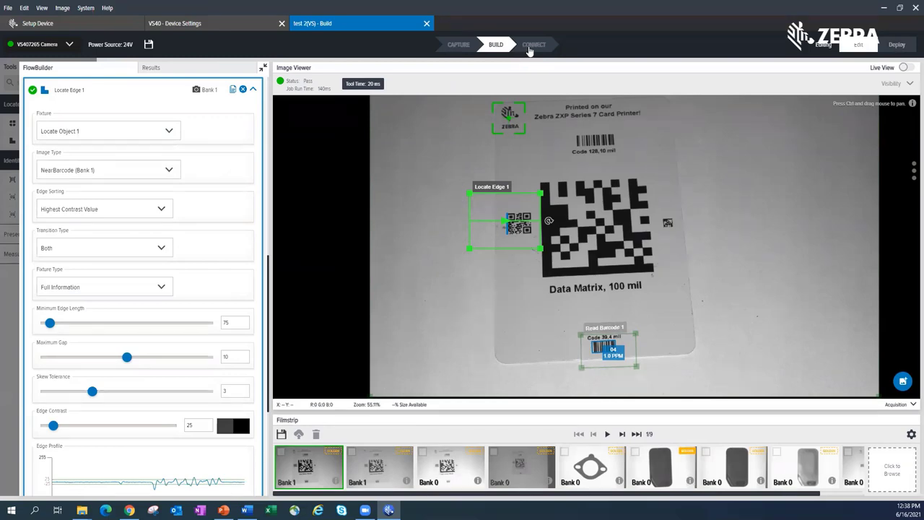
- Move to the Connect stage and show the save location choices for failure images
click(534, 43)
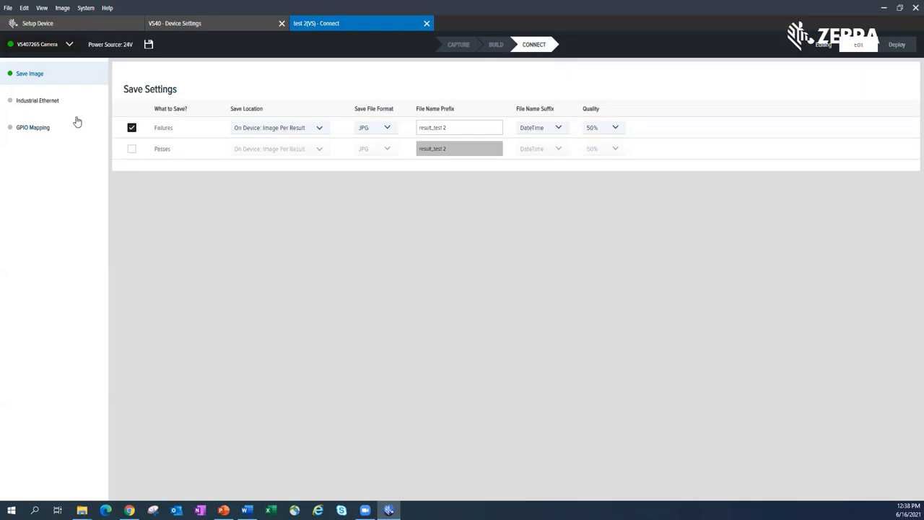
mouse_move(147, 98)
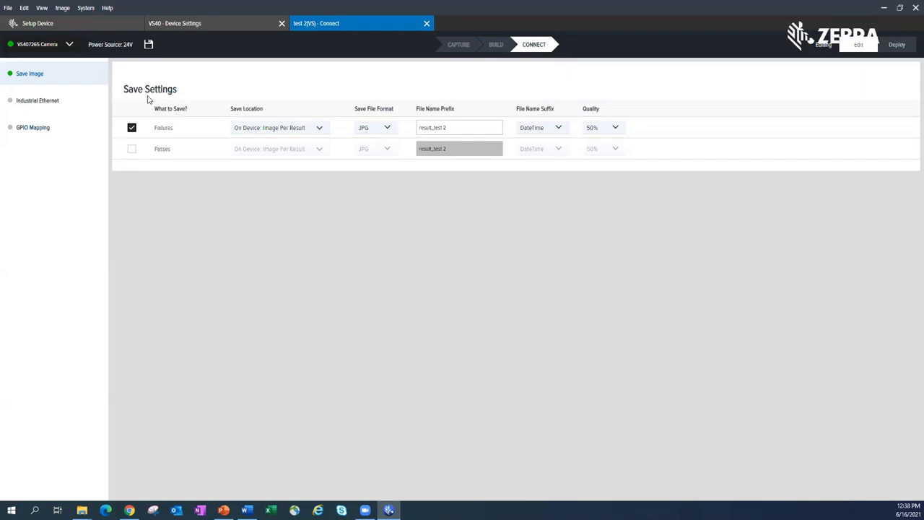
mouse_move(175, 98)
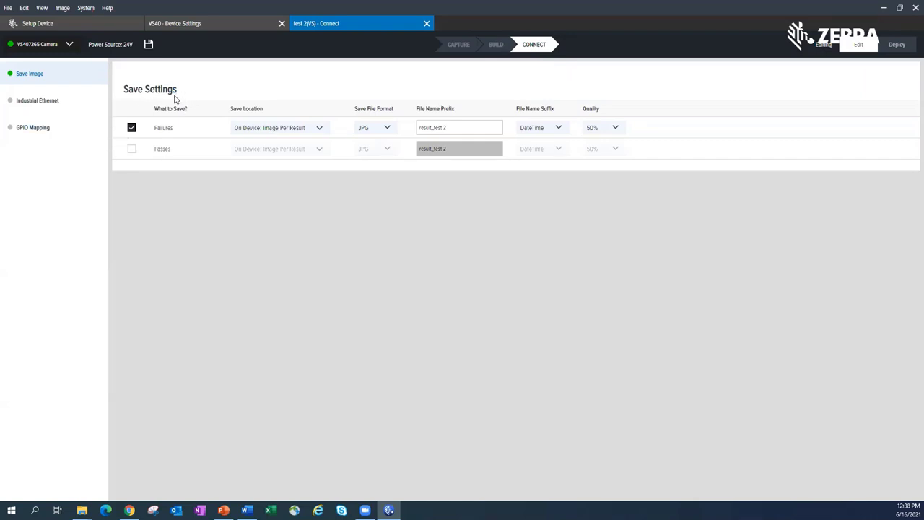
mouse_move(170, 118)
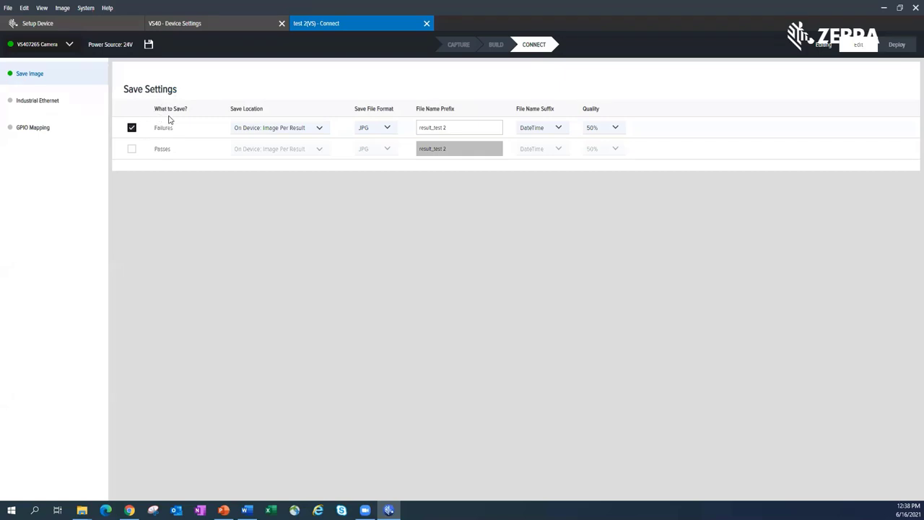
mouse_move(49, 84)
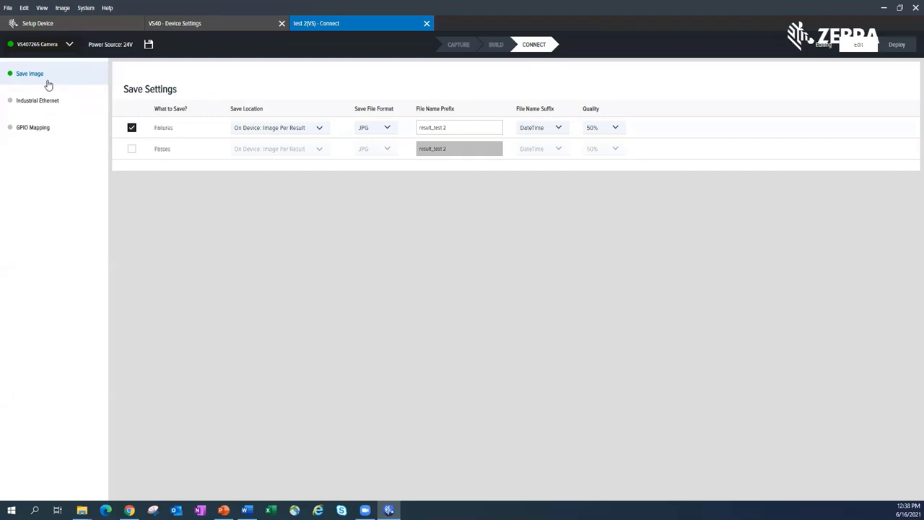
mouse_move(172, 134)
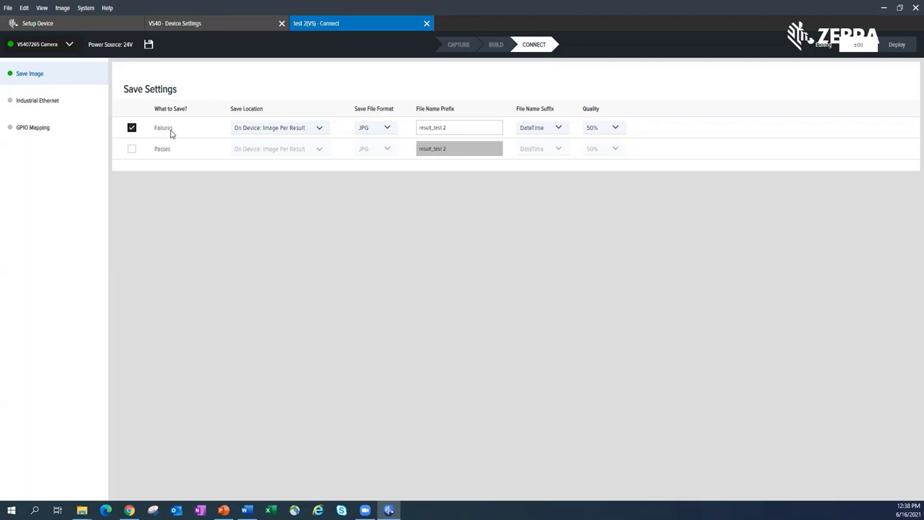
mouse_move(173, 151)
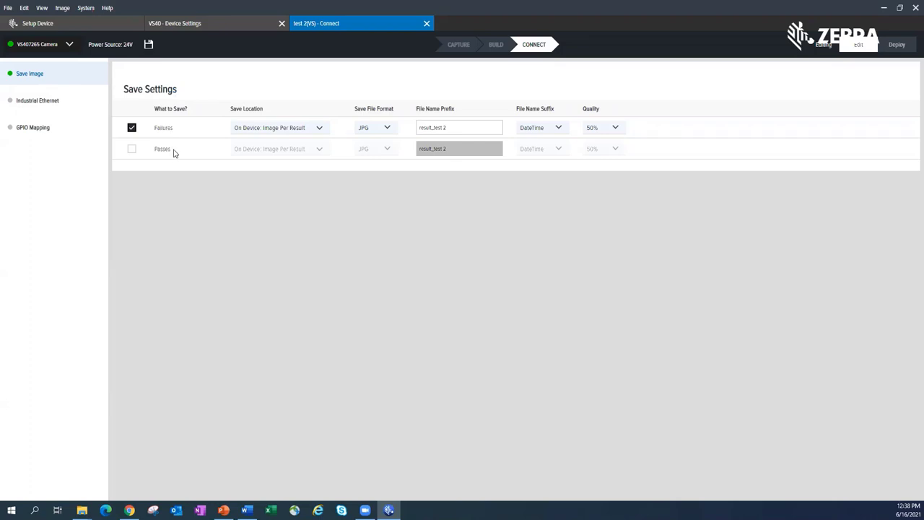
mouse_move(318, 131)
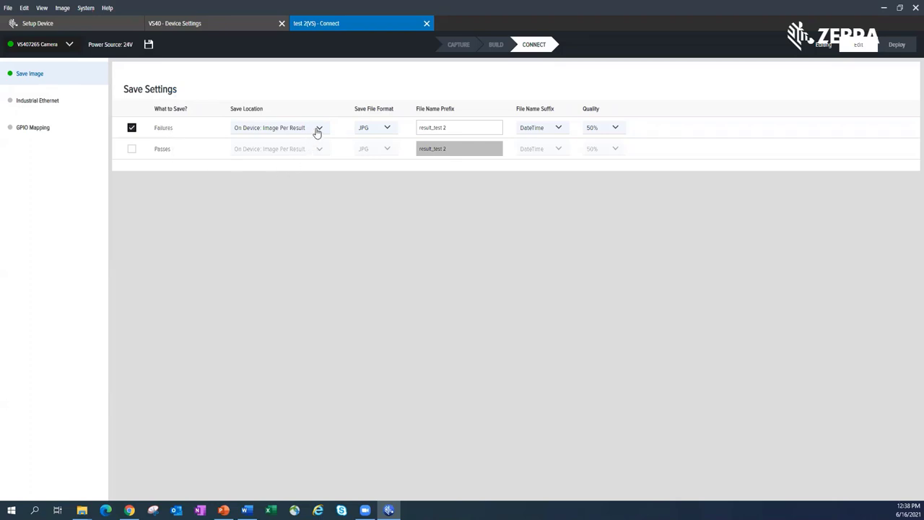
click(318, 127)
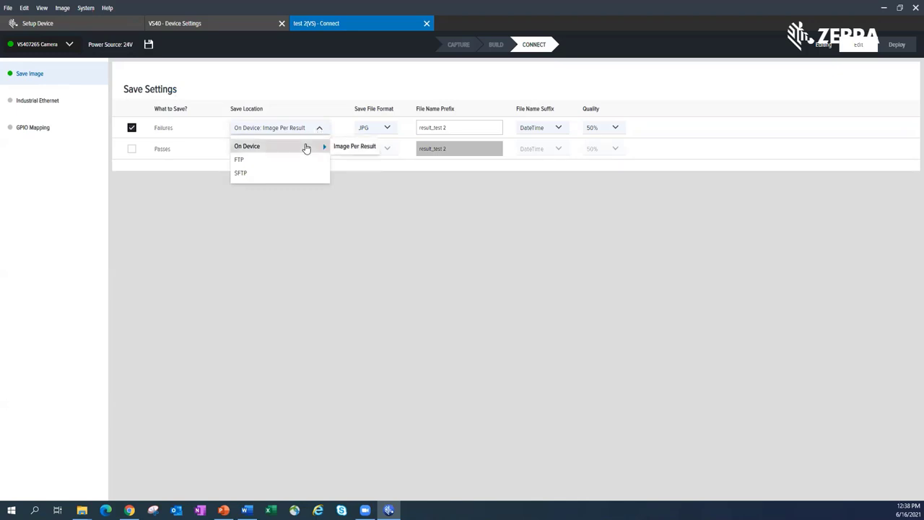
mouse_move(367, 135)
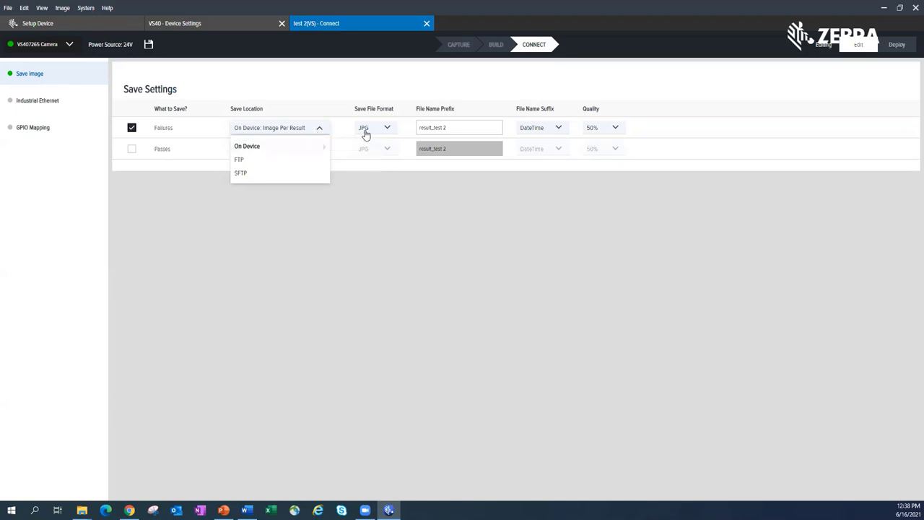
mouse_move(394, 130)
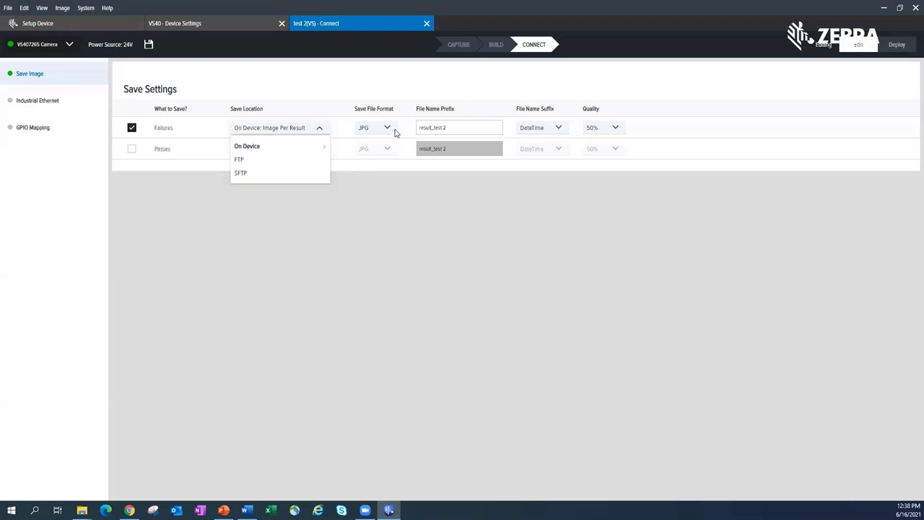
mouse_move(549, 137)
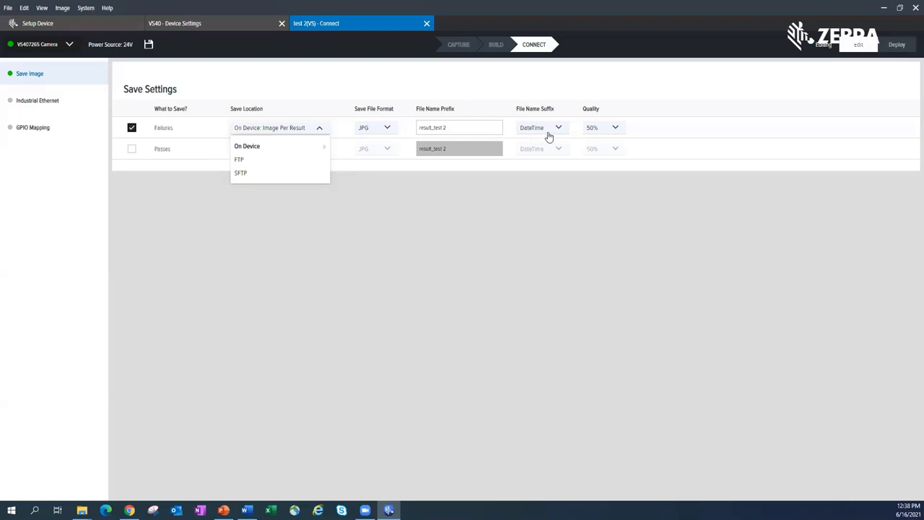
mouse_move(595, 133)
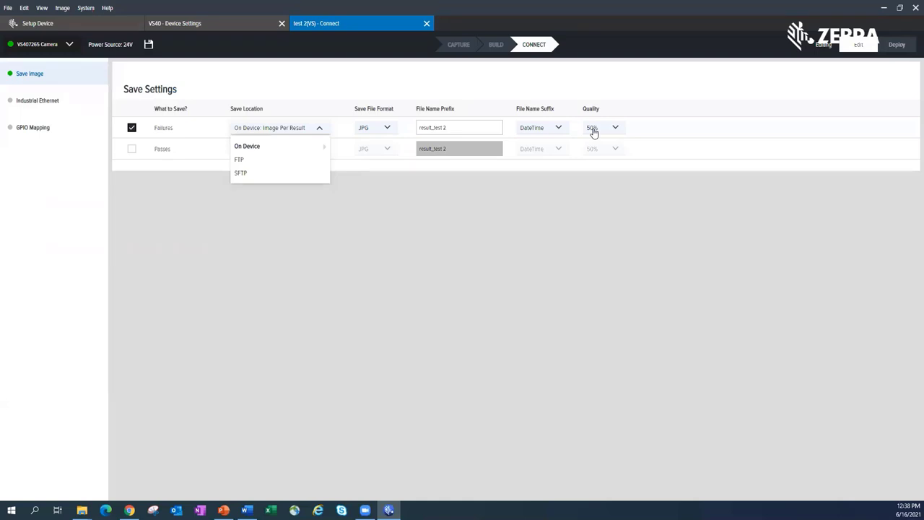
mouse_move(426, 211)
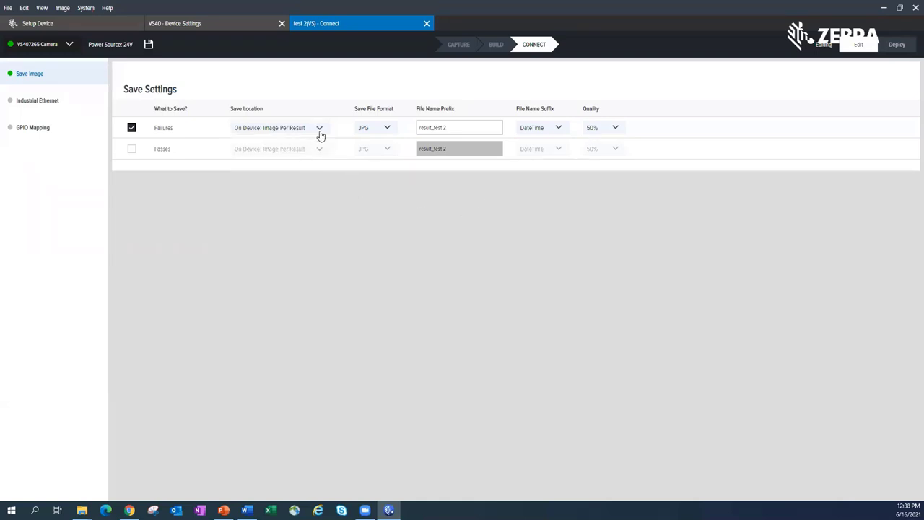
click(320, 127)
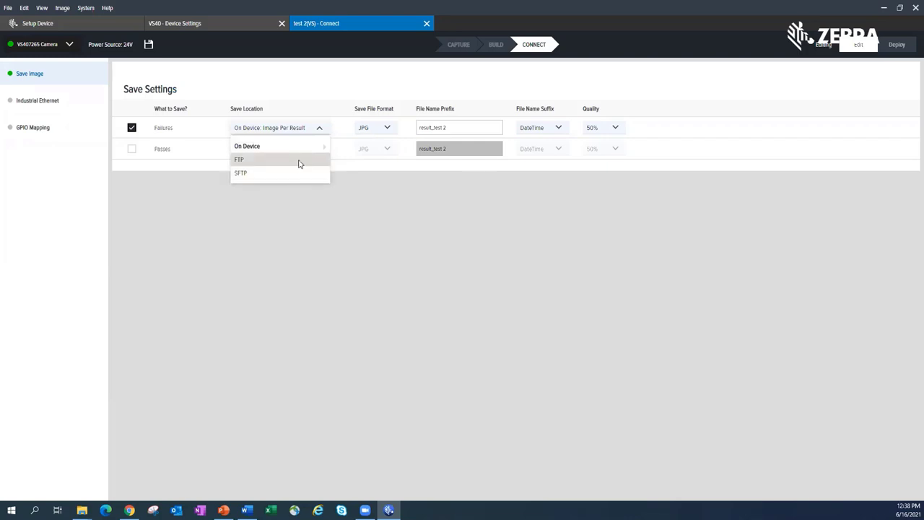
- Choose FTP for failure images, then dismiss the remote server settings without saving
click(240, 159)
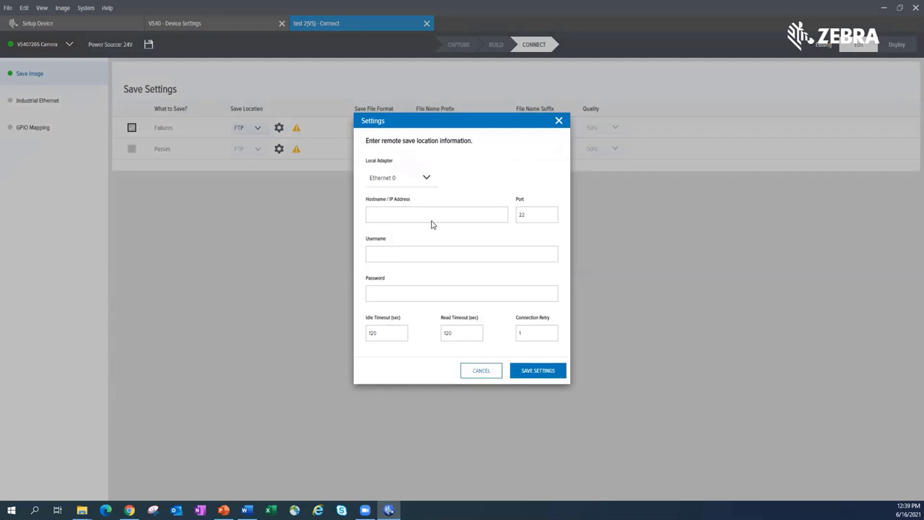
mouse_move(407, 205)
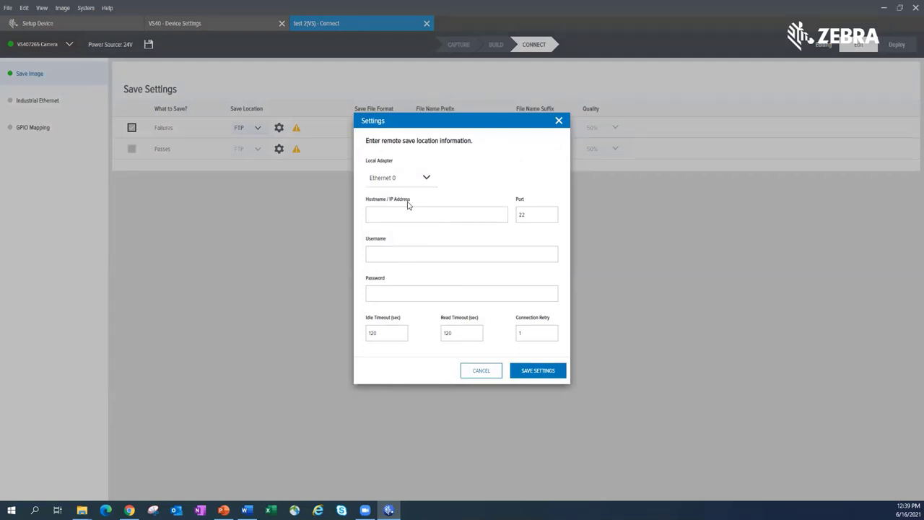
mouse_move(450, 364)
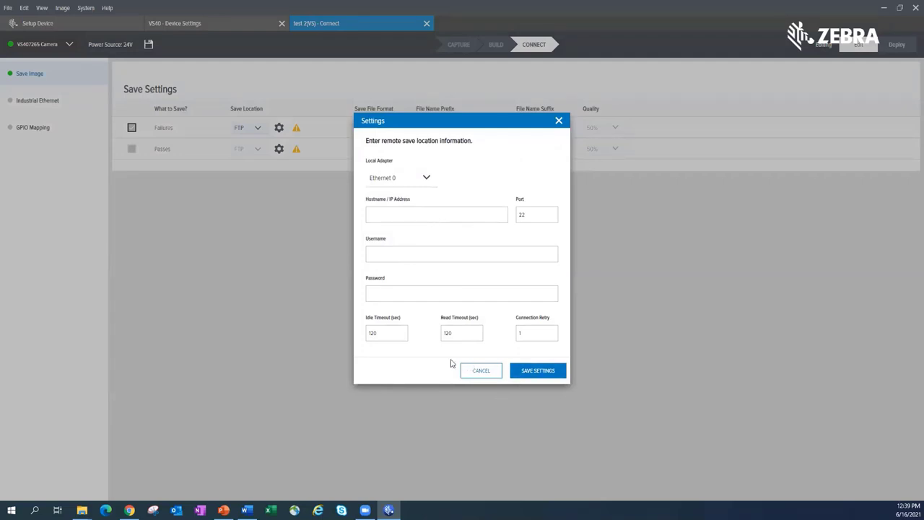
mouse_move(481, 369)
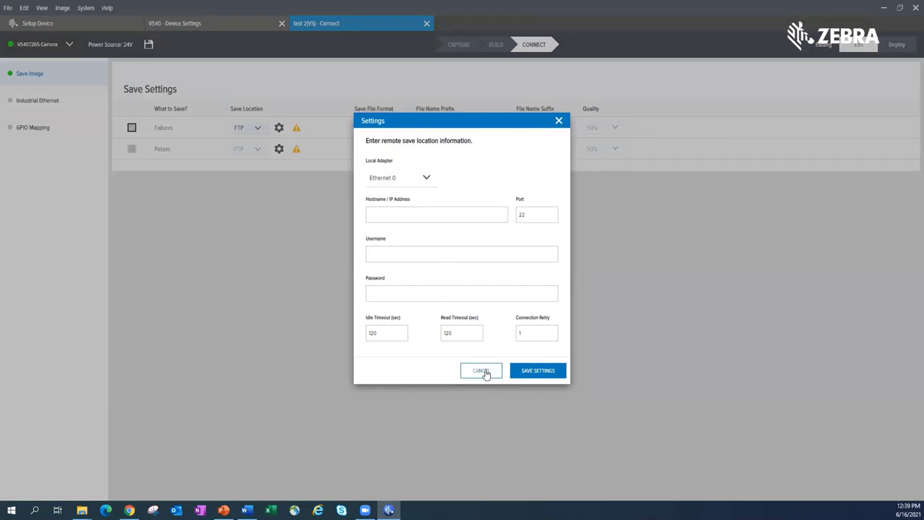
click(481, 370)
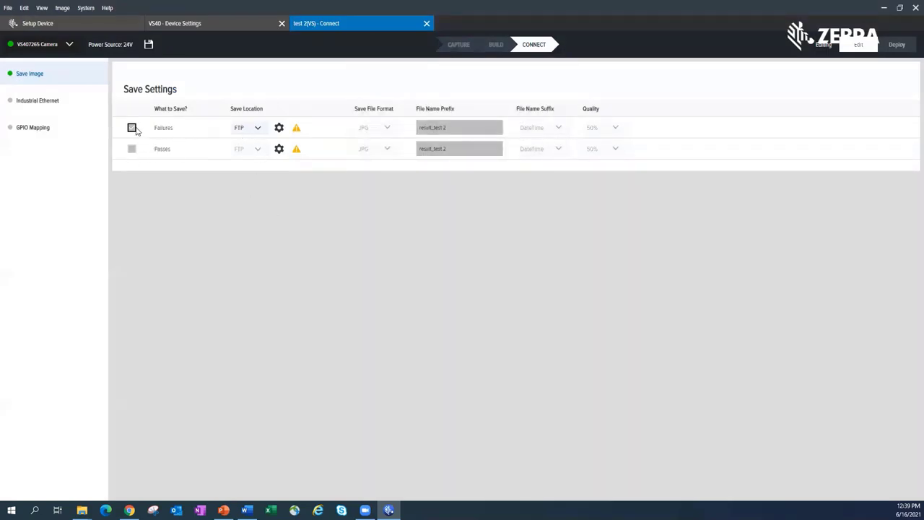
- Enable on-device image saving for failed inspections, then show the Industrial Ethernet page
click(257, 127)
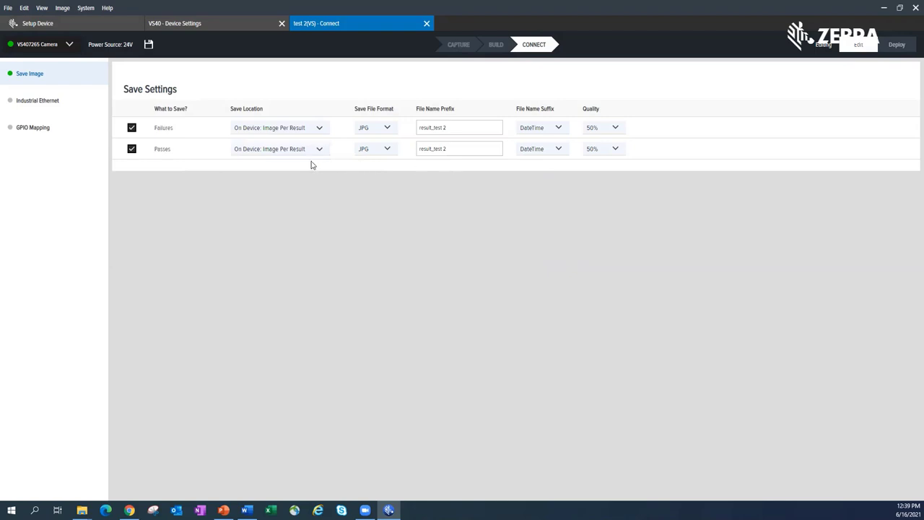
mouse_move(289, 215)
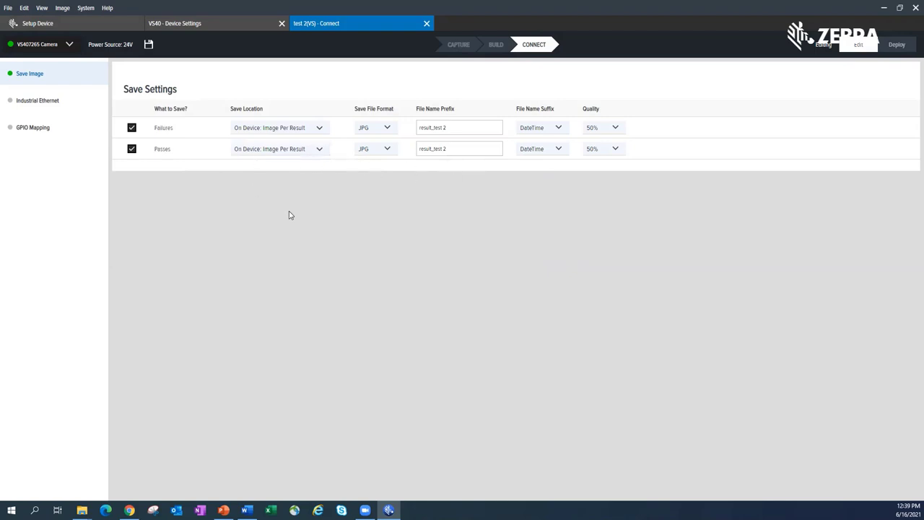
mouse_move(349, 210)
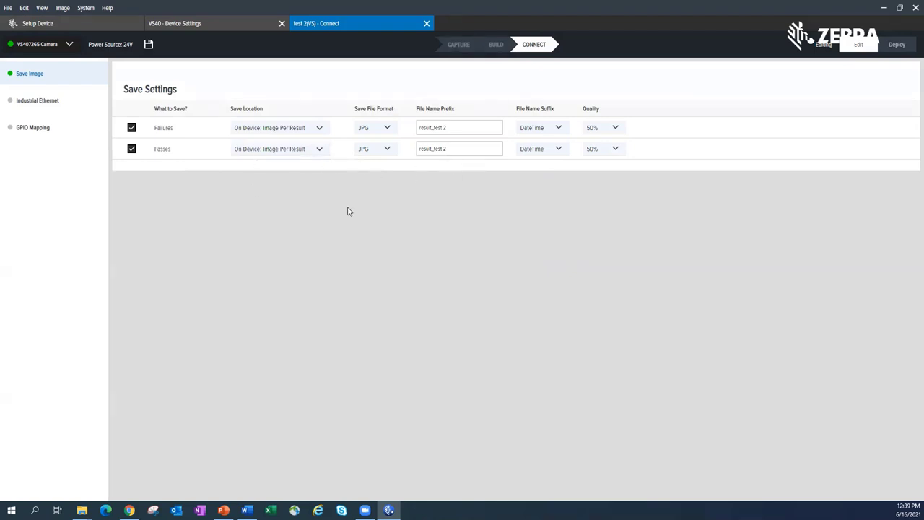
mouse_move(309, 156)
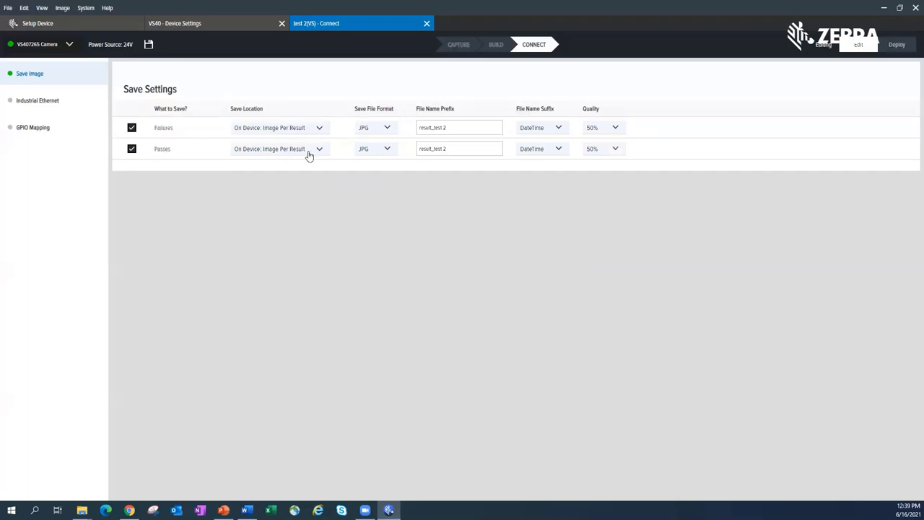
mouse_move(390, 153)
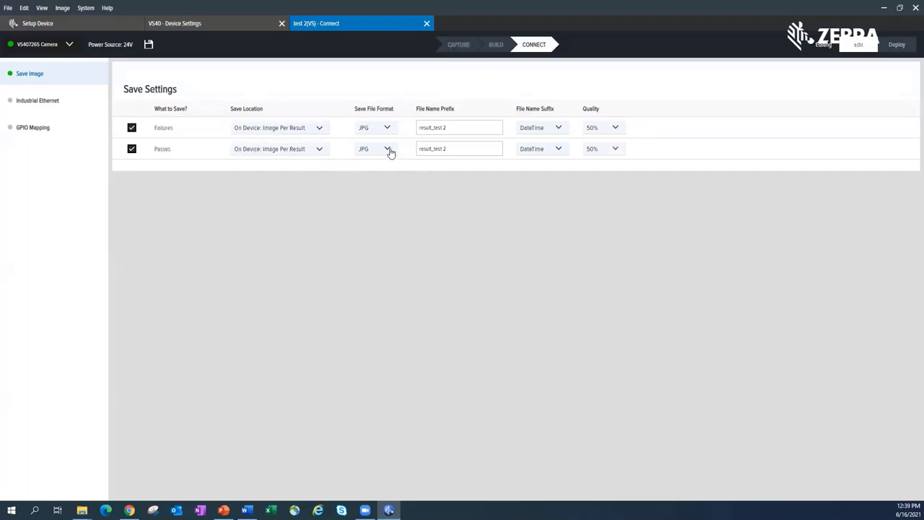
click(615, 149)
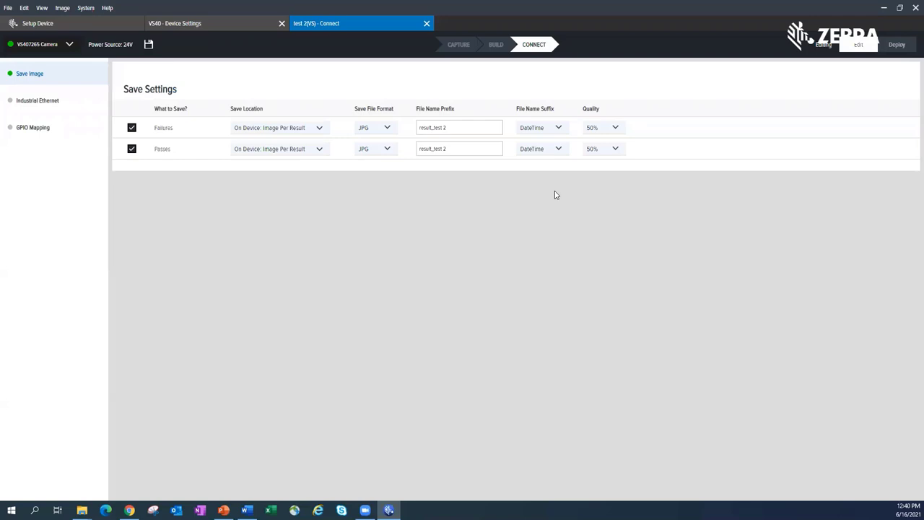
mouse_move(240, 203)
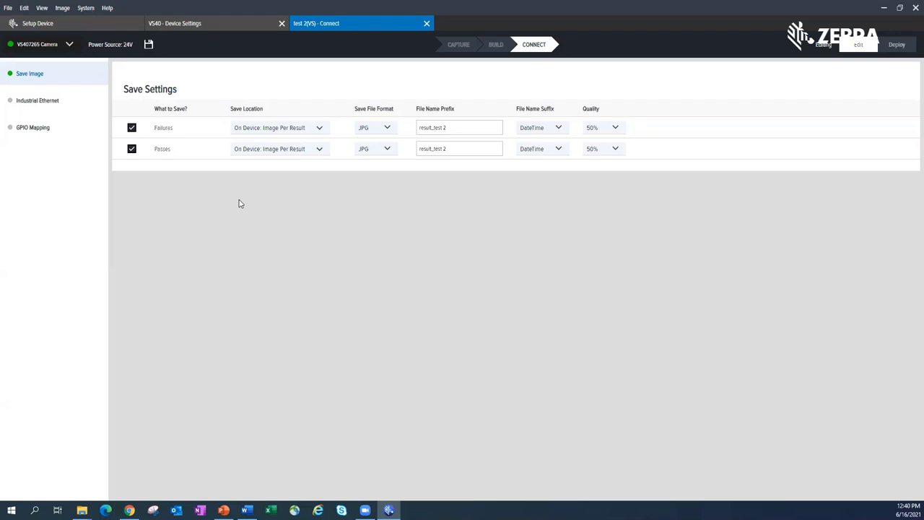
mouse_move(51, 104)
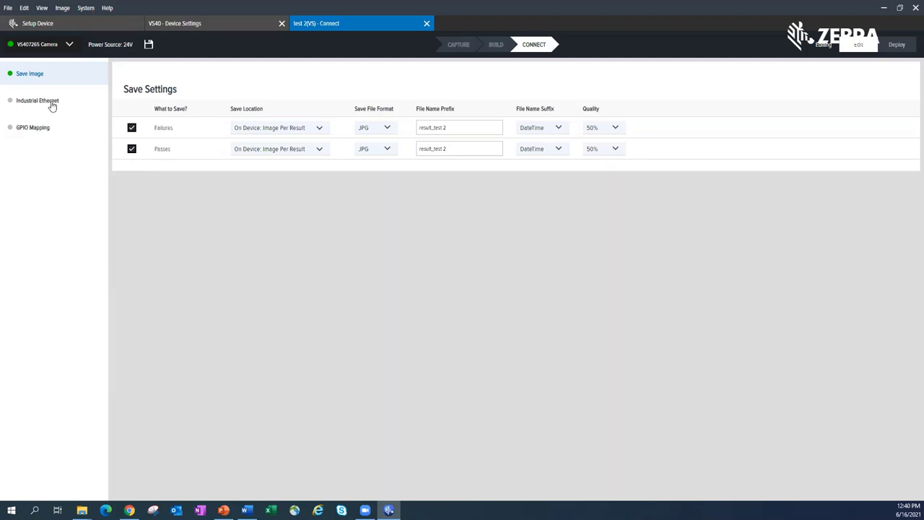
click(37, 101)
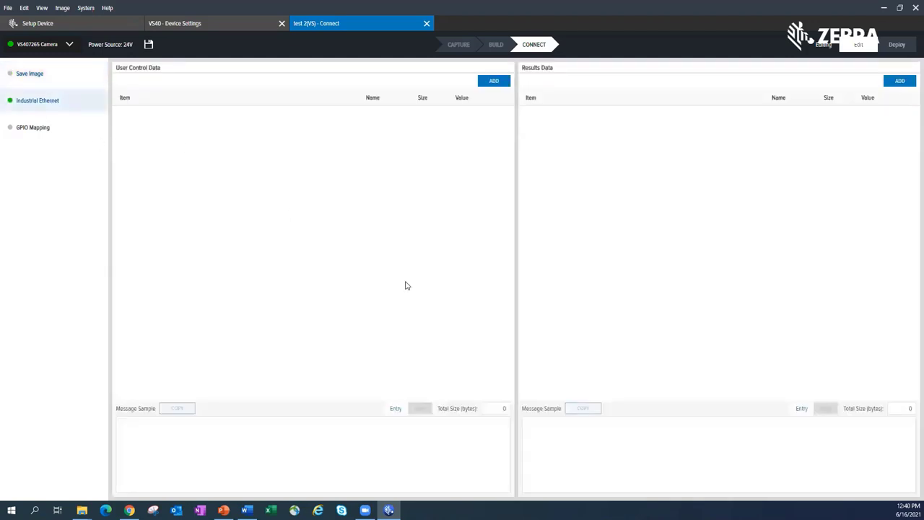
mouse_move(636, 266)
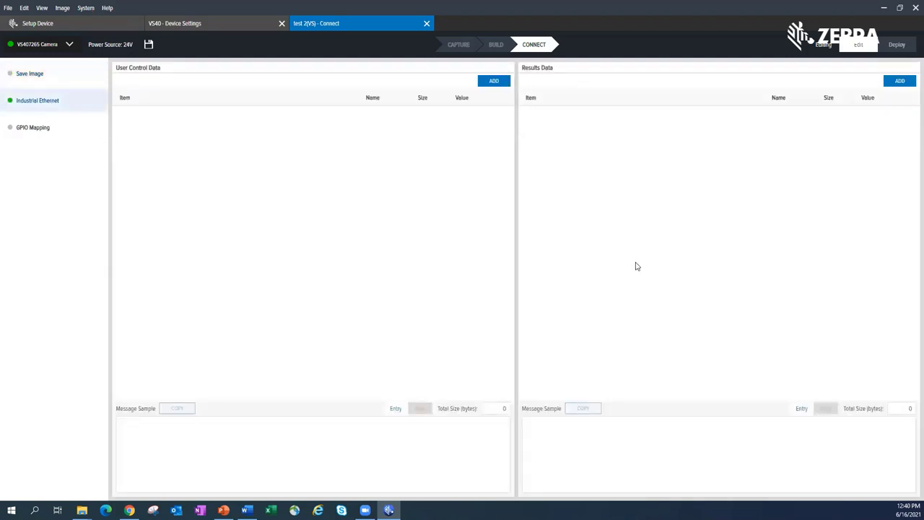
mouse_move(765, 185)
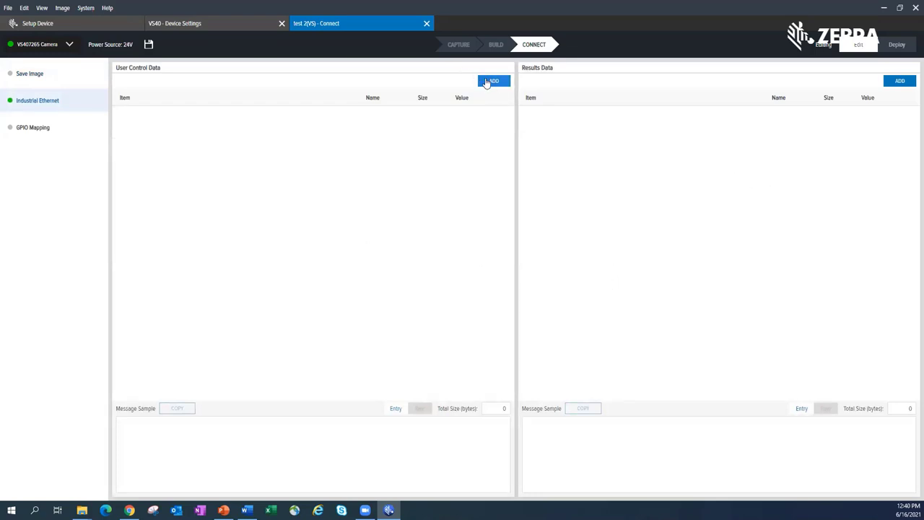
- Review user control data without changes, then start configuring the result data to send
click(494, 81)
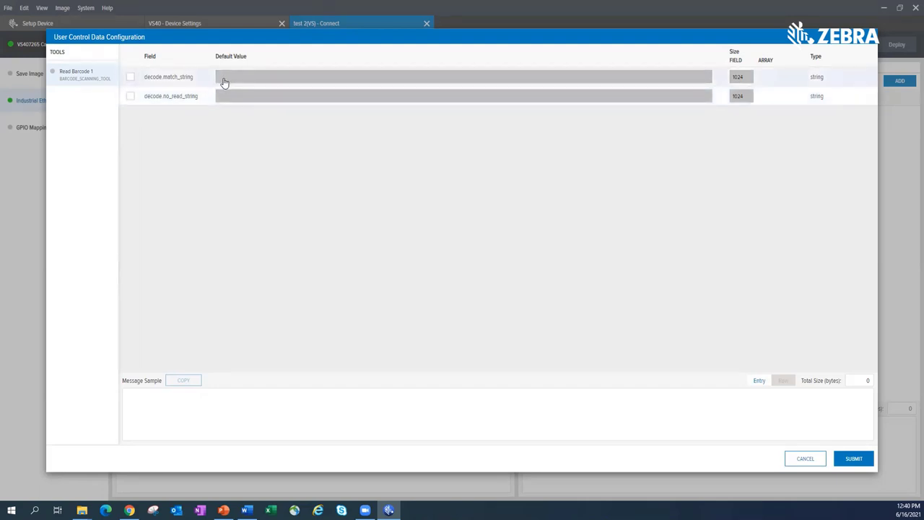
mouse_move(266, 88)
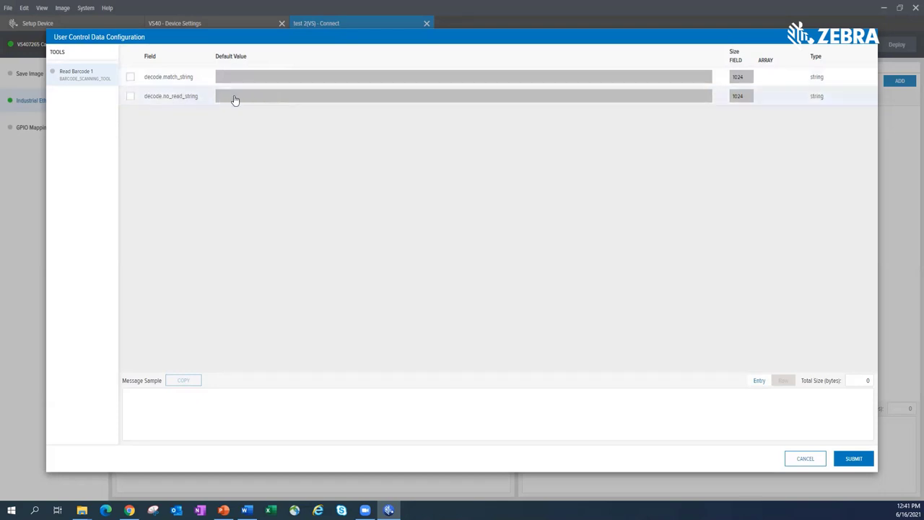
mouse_move(355, 95)
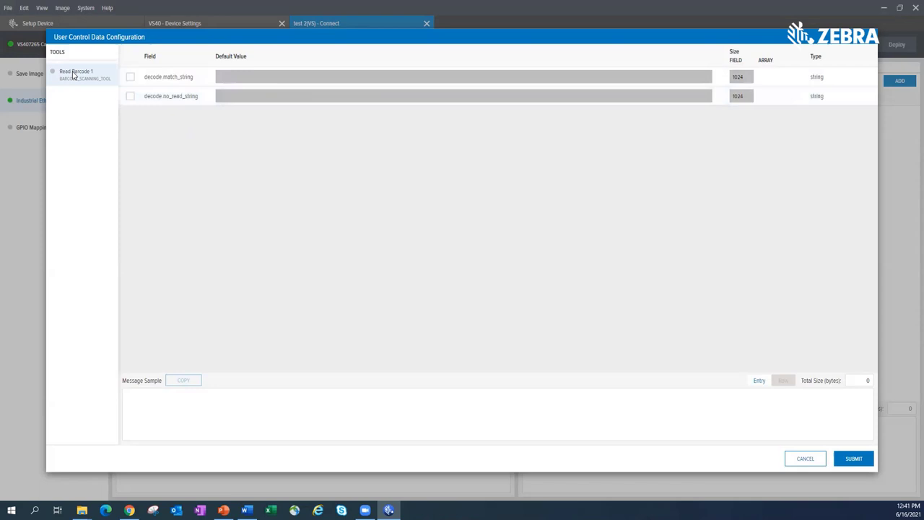
mouse_move(806, 447)
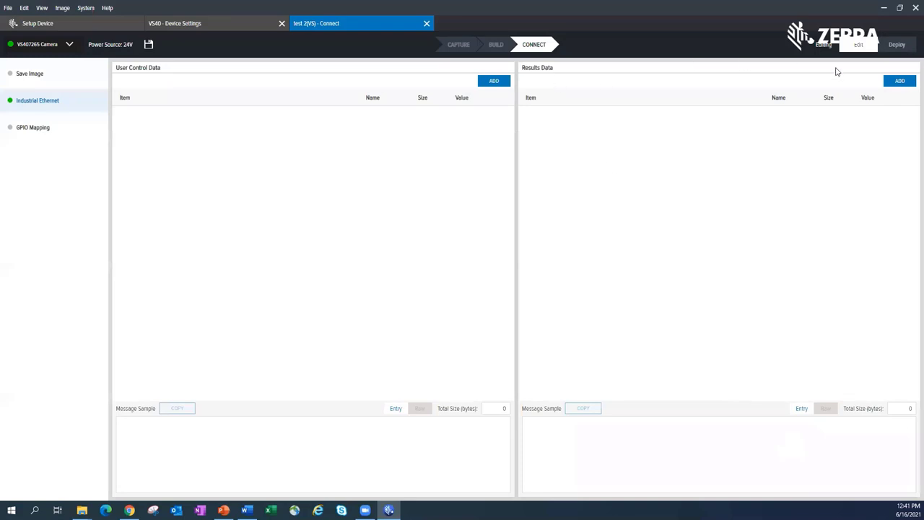
click(900, 81)
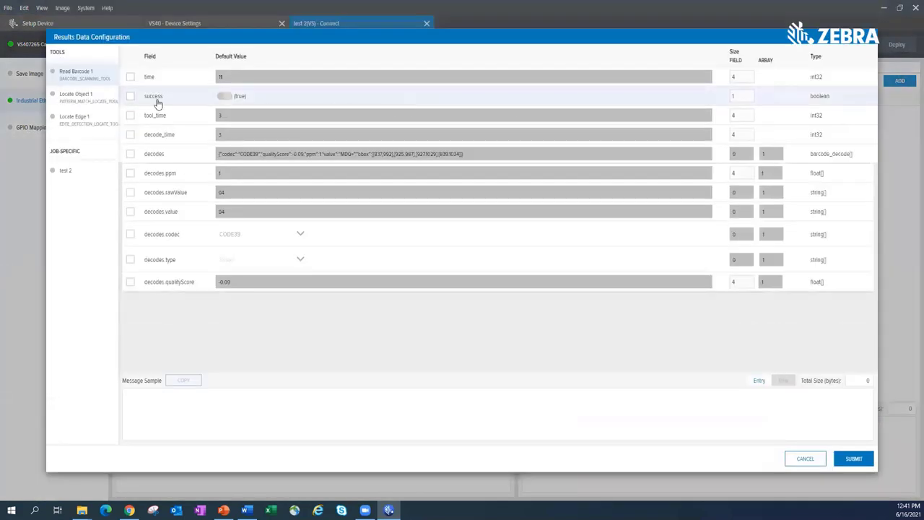
mouse_move(190, 222)
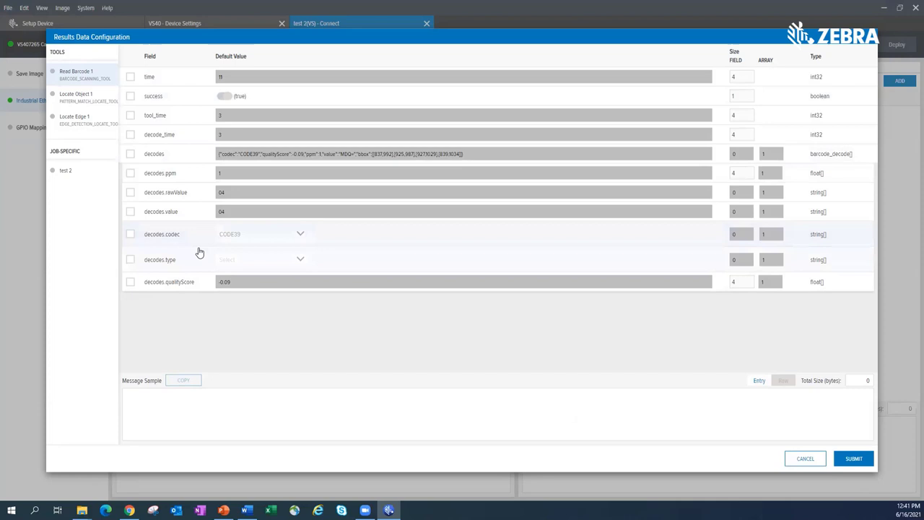
mouse_move(195, 173)
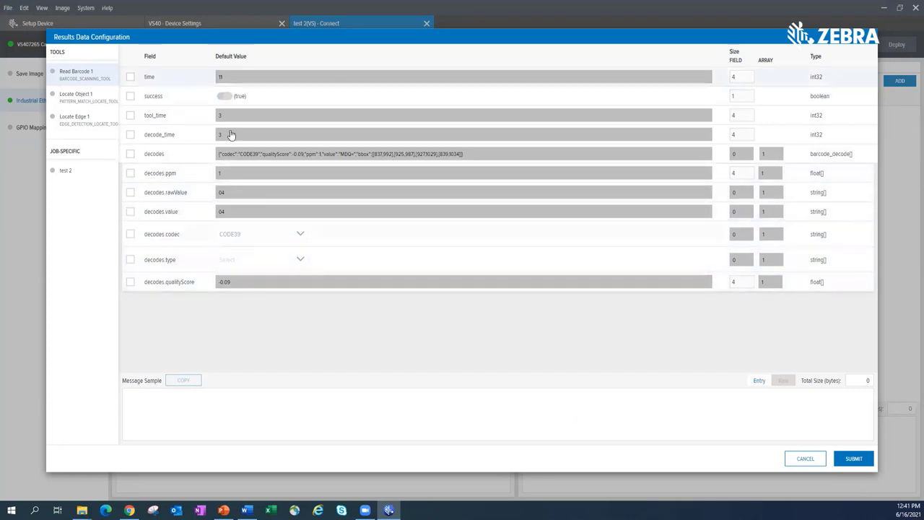
- List the result fields of Locate Object 1 and then Locate Edge 1
click(76, 95)
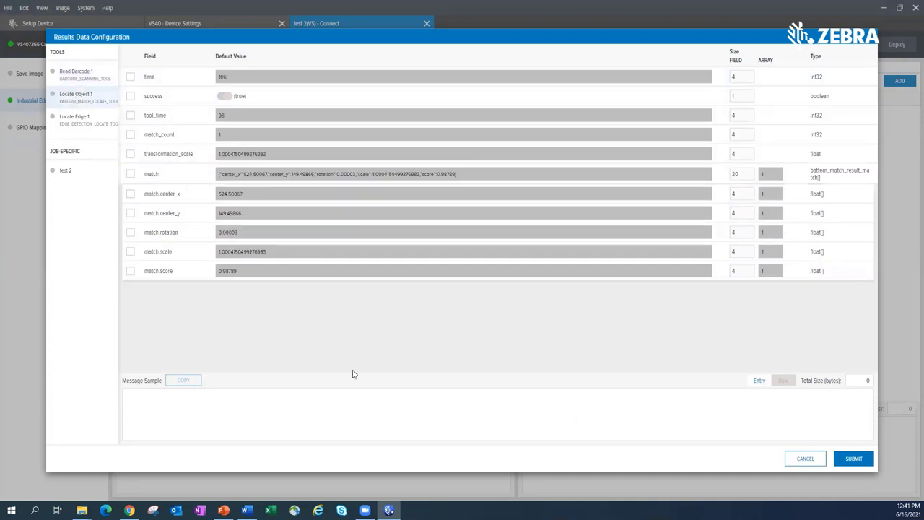
mouse_move(361, 311)
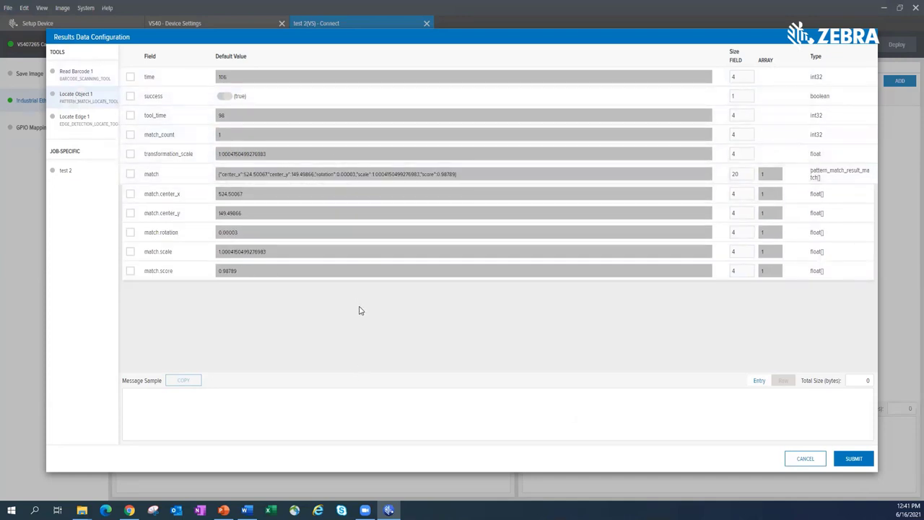
mouse_move(191, 170)
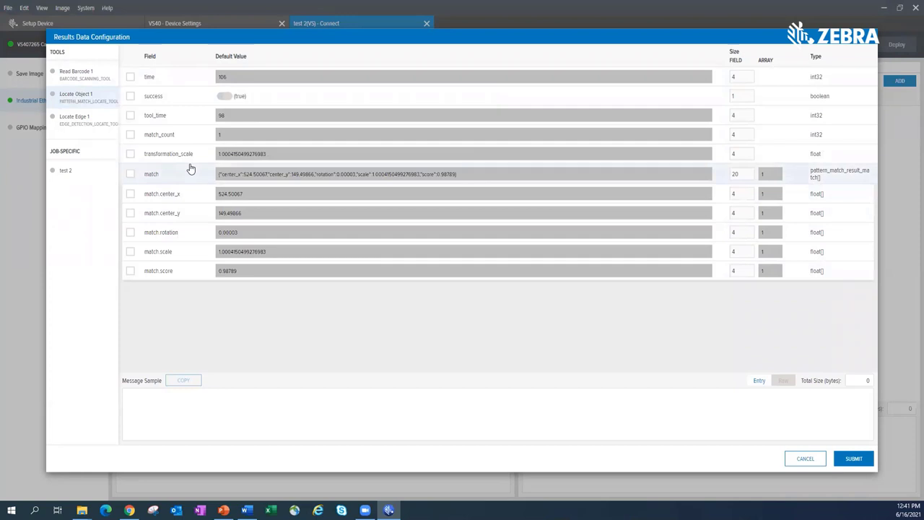
mouse_move(225, 166)
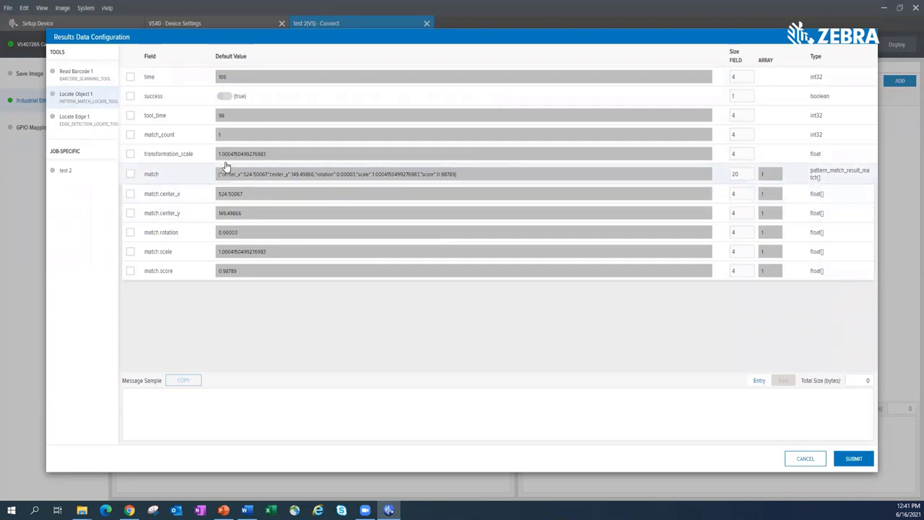
mouse_move(224, 153)
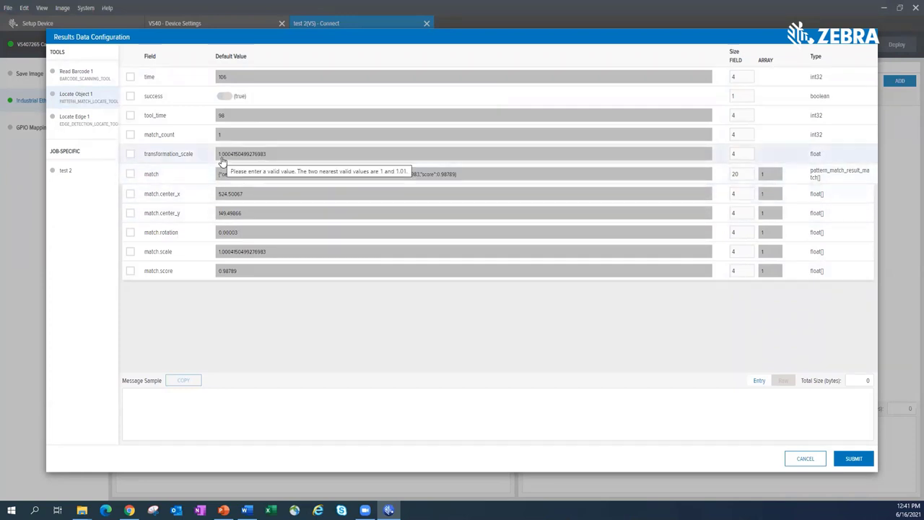
mouse_move(231, 162)
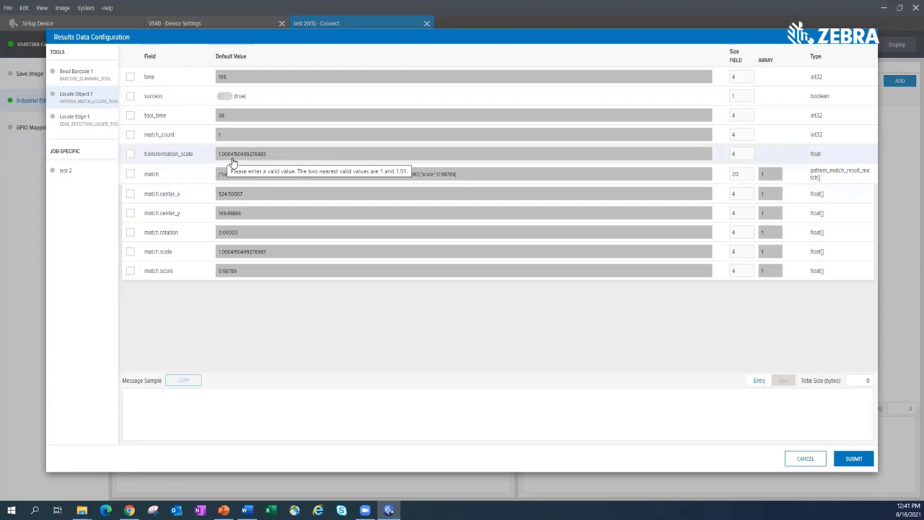
mouse_move(216, 259)
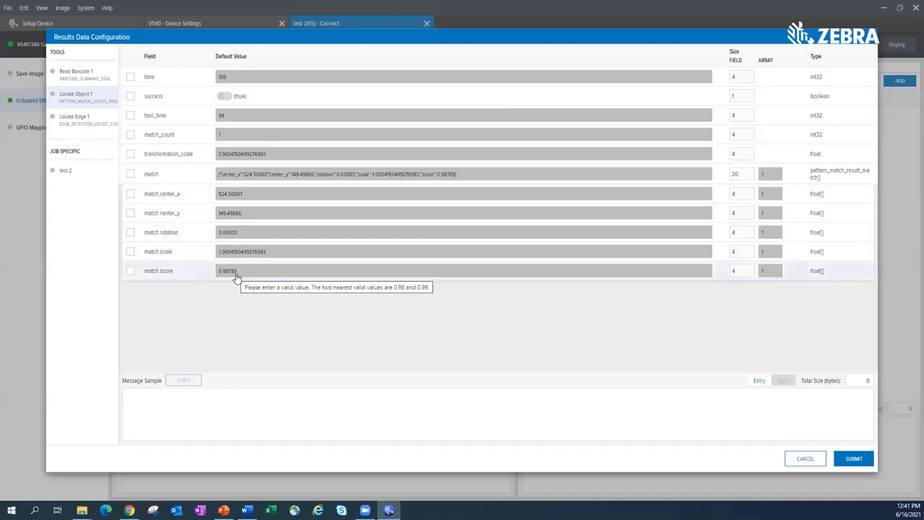
mouse_move(222, 166)
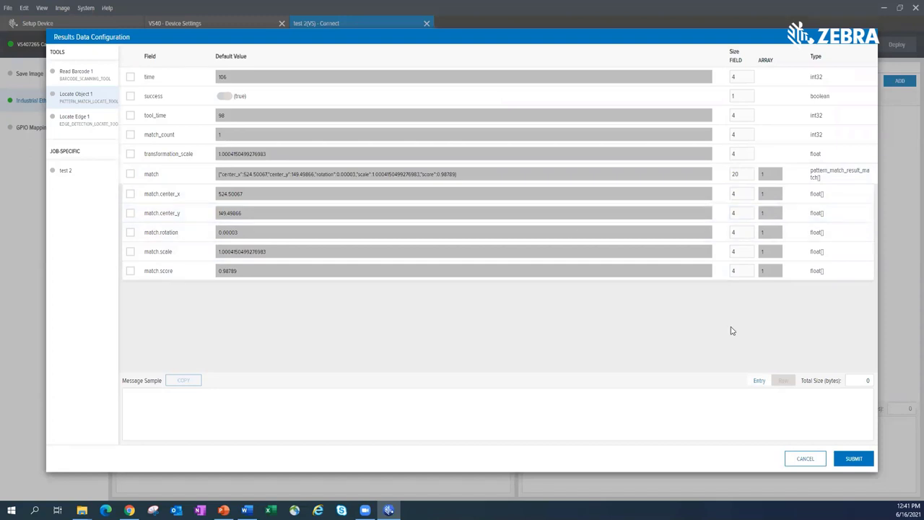
mouse_move(69, 123)
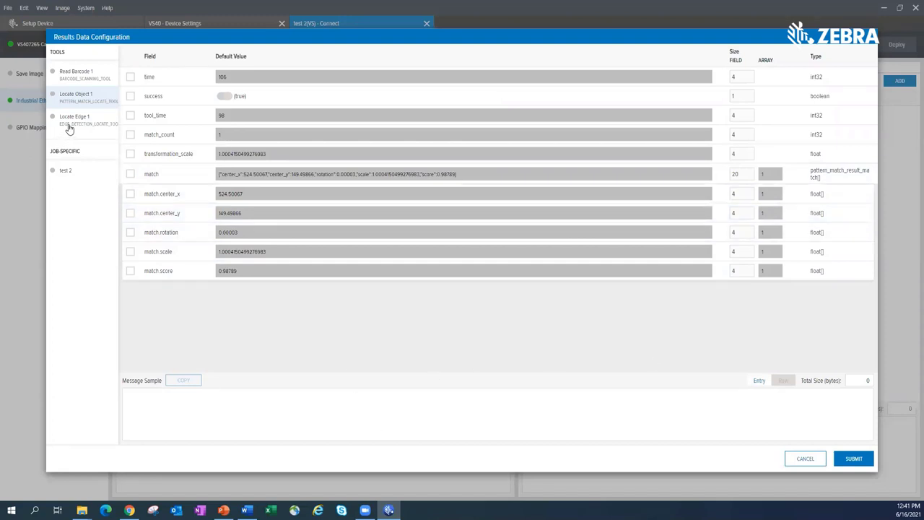
click(75, 118)
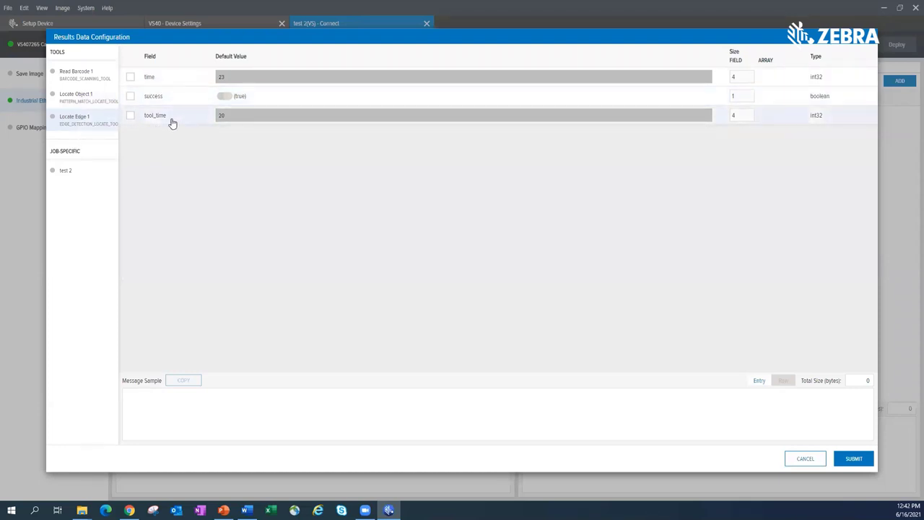
- Show the job-specific fields for test 2, then return to Locate Object 1's fields
click(65, 171)
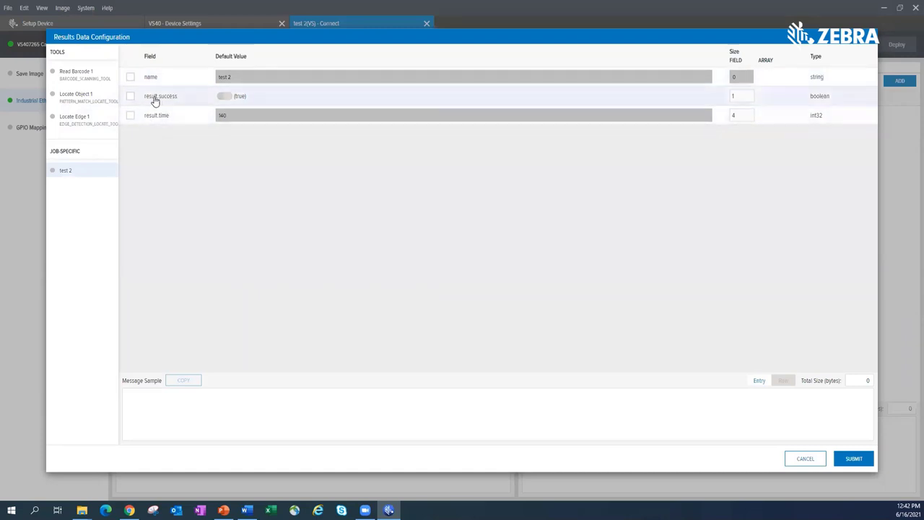
mouse_move(253, 309)
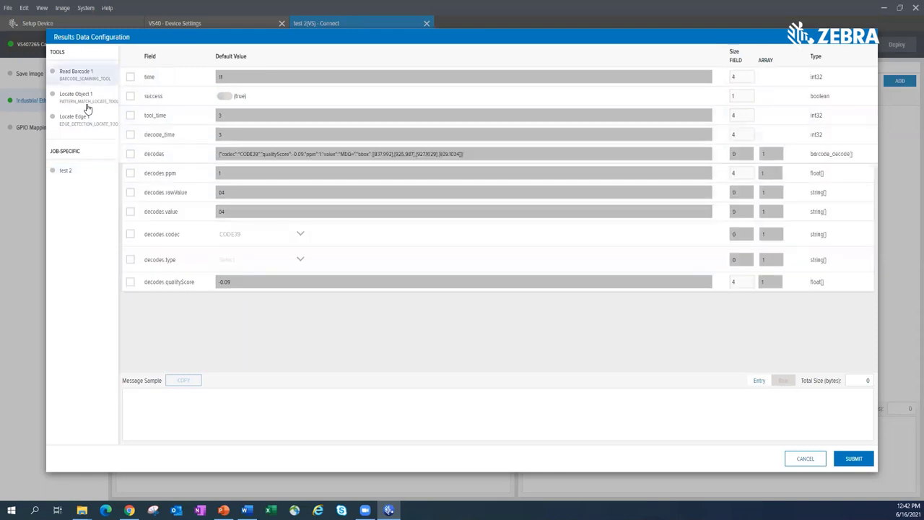
click(75, 95)
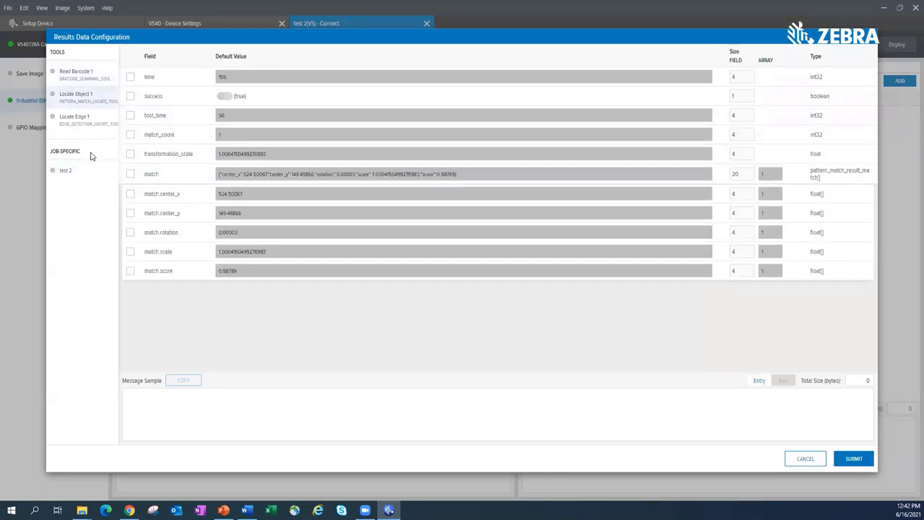
mouse_move(83, 176)
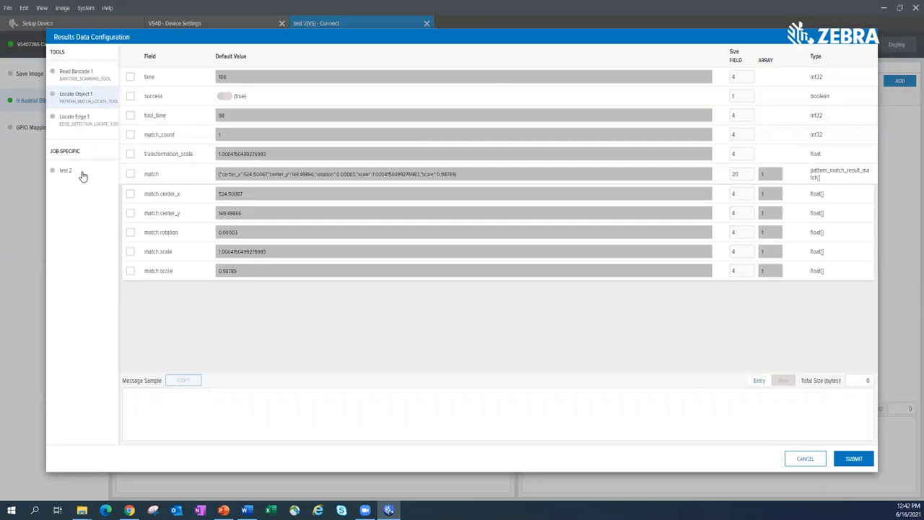
mouse_move(95, 179)
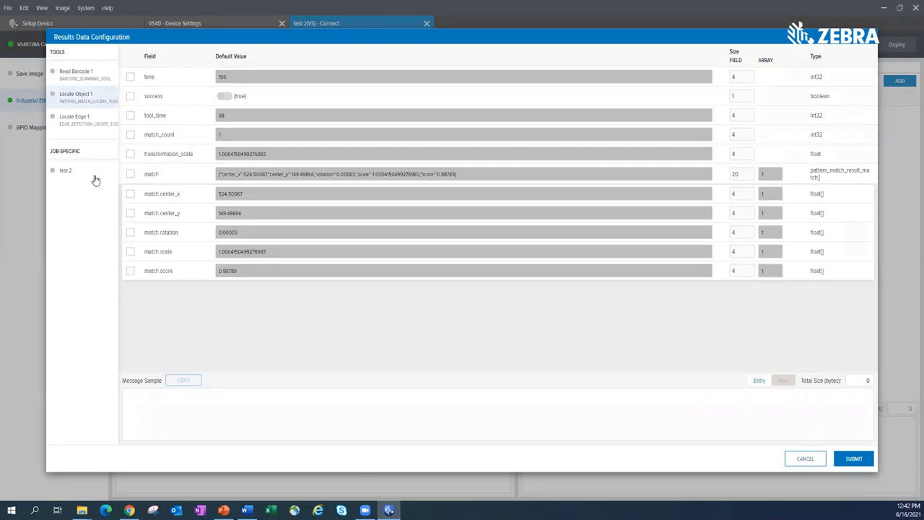
mouse_move(3, 136)
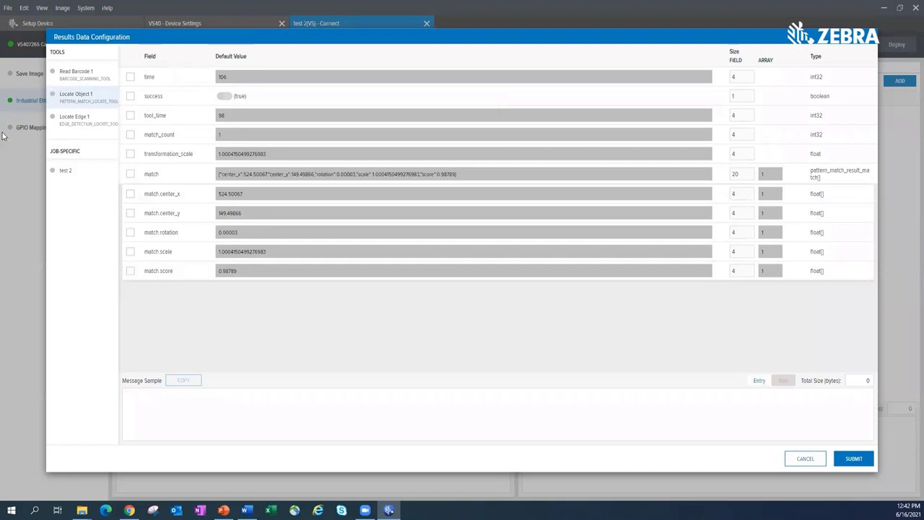
mouse_move(104, 157)
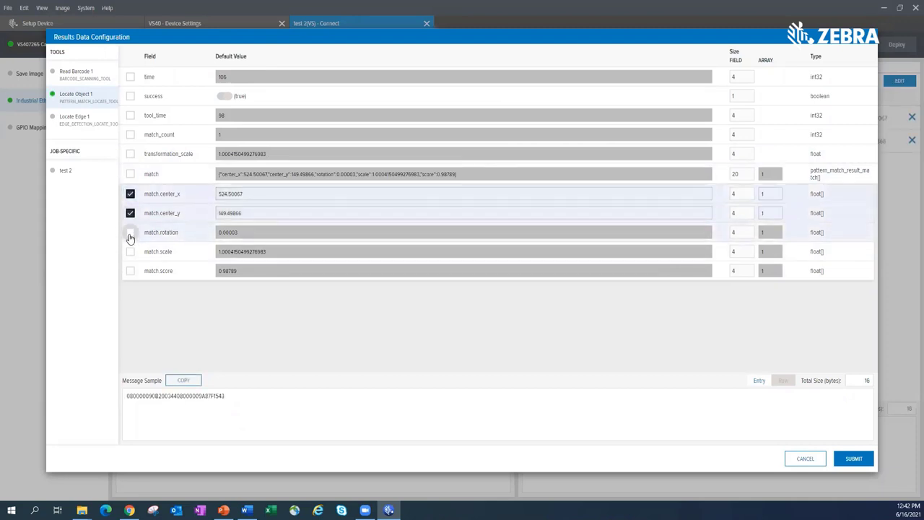
- Tick match.rotation for Locate Object 1, then cancel the results data configuration
click(130, 231)
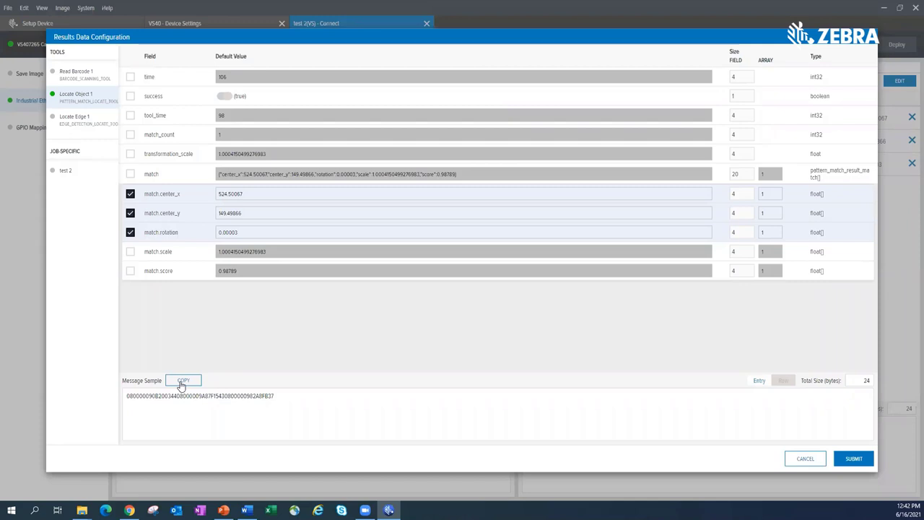
mouse_move(803, 459)
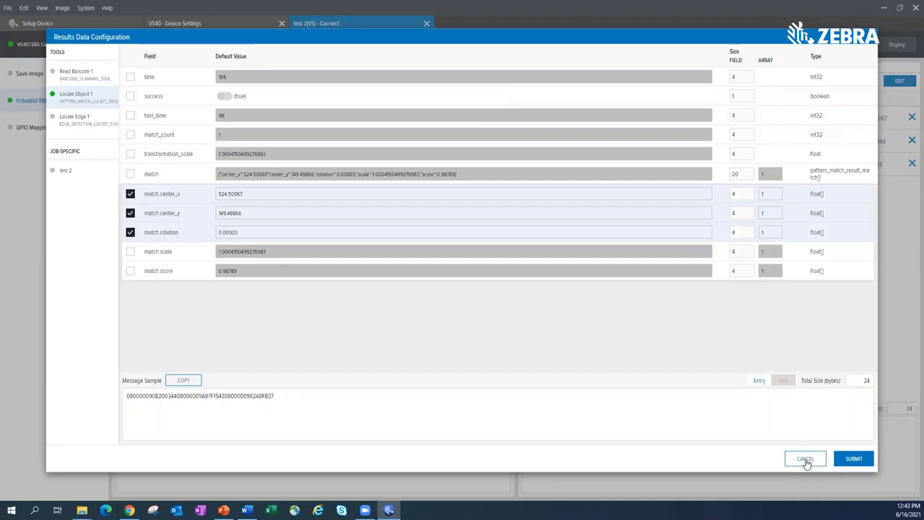
click(805, 459)
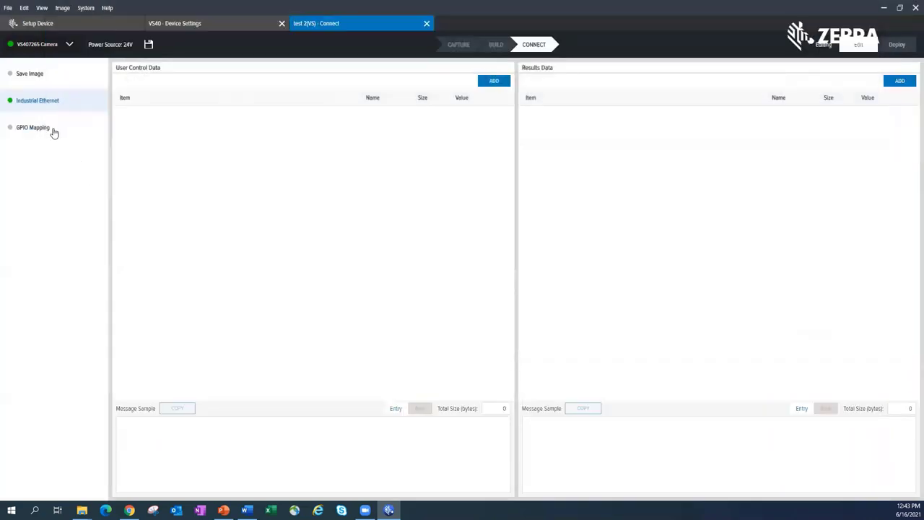
- Show the job's GPIO mapping, then the VS40 device GPIO pin configuration
click(32, 127)
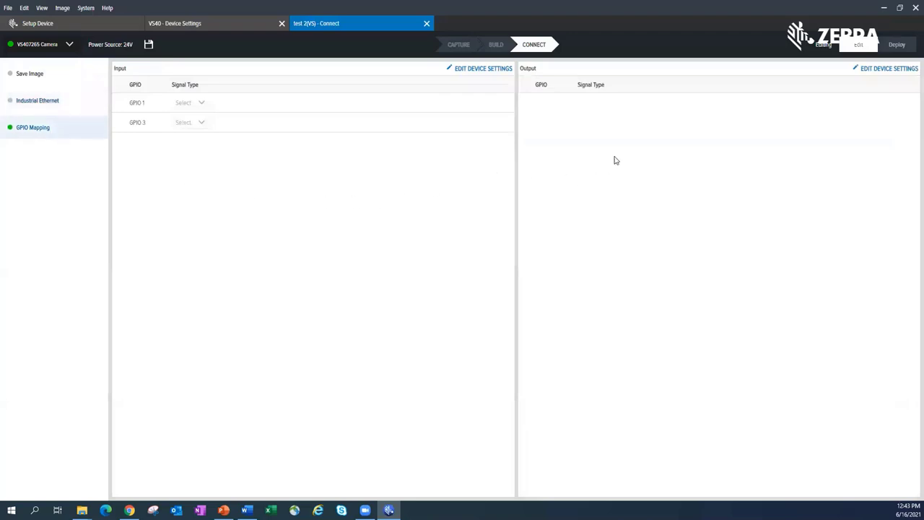
mouse_move(184, 109)
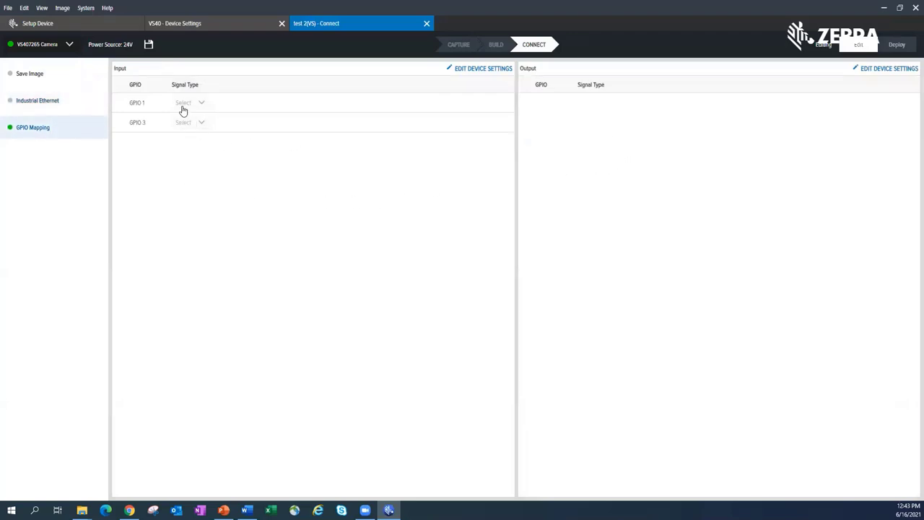
mouse_move(646, 107)
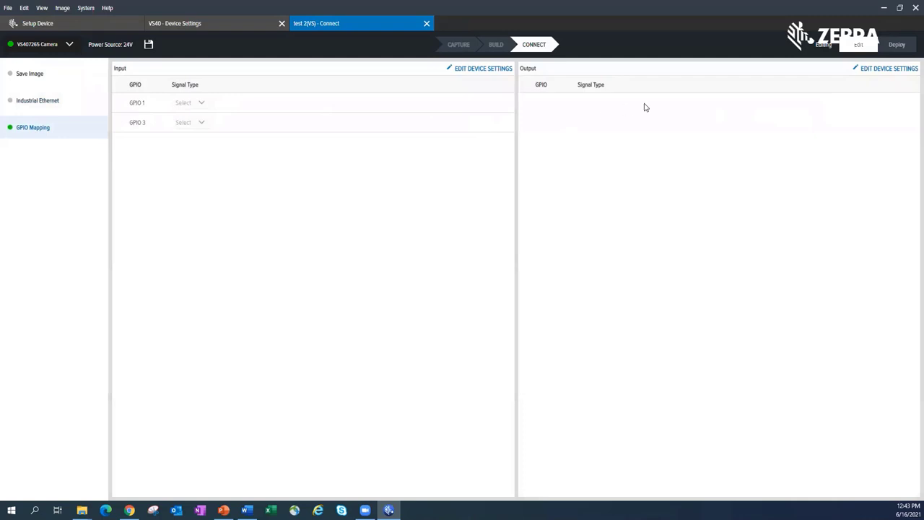
mouse_move(263, 23)
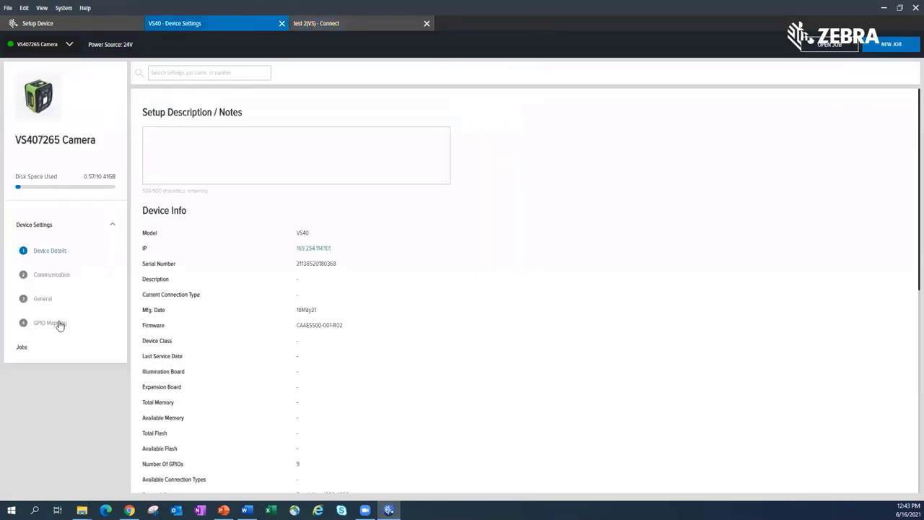
click(49, 323)
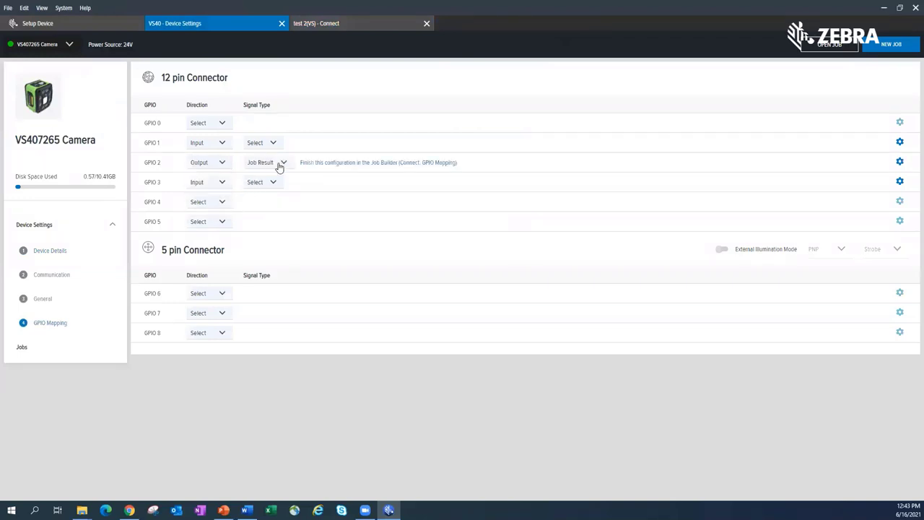
mouse_move(416, 170)
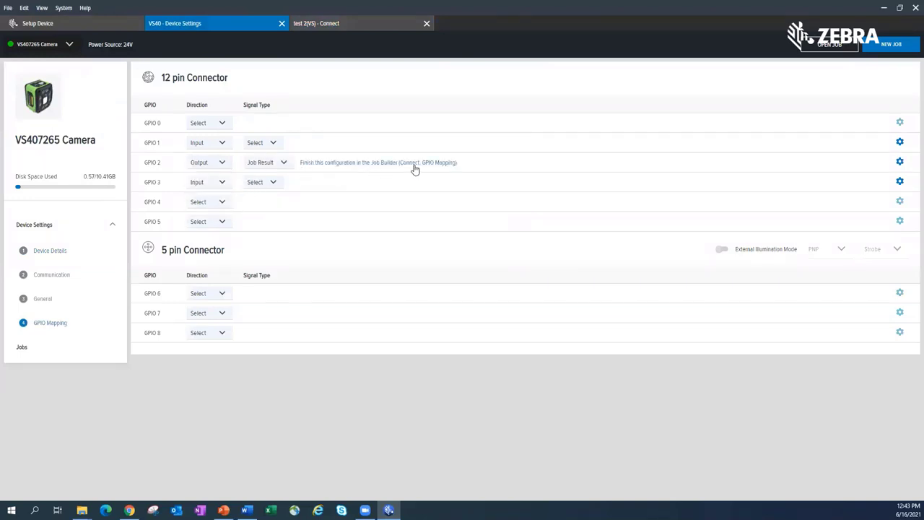
- Map GPIO 2 to the Overall Result Pass signal with a High output level
click(316, 23)
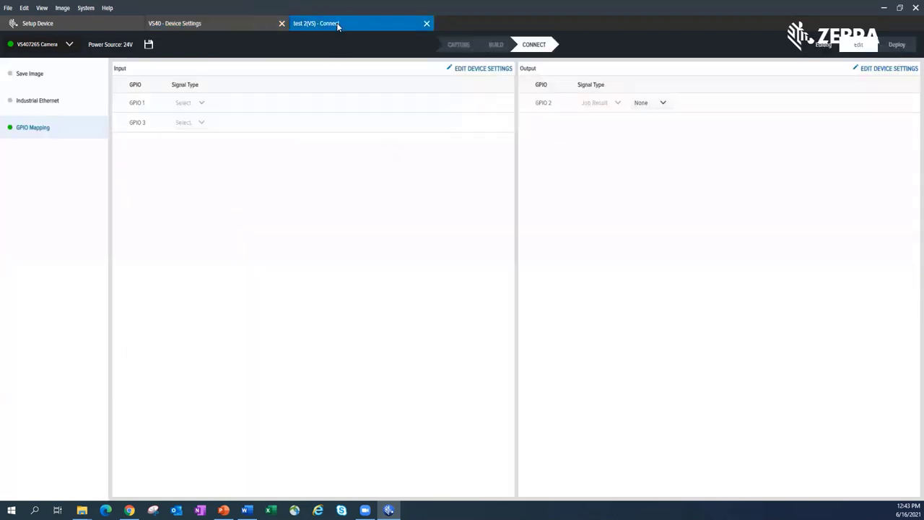
mouse_move(589, 113)
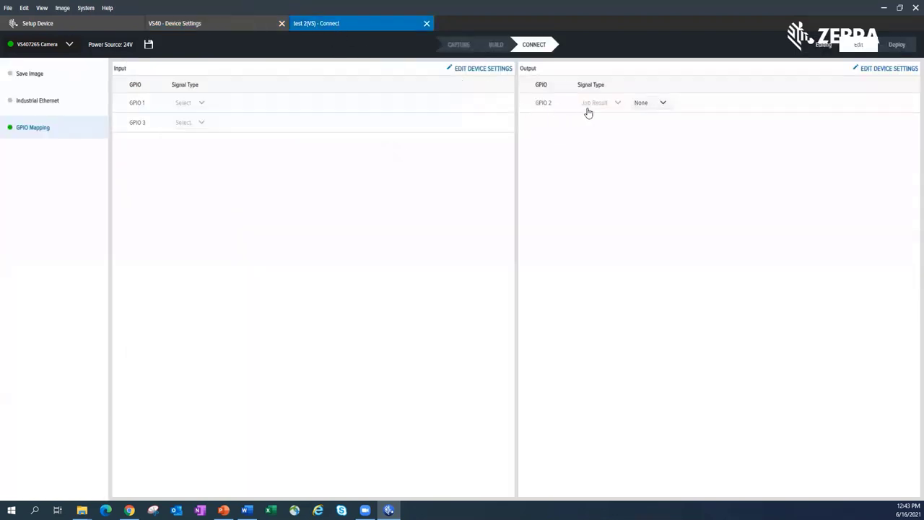
click(650, 102)
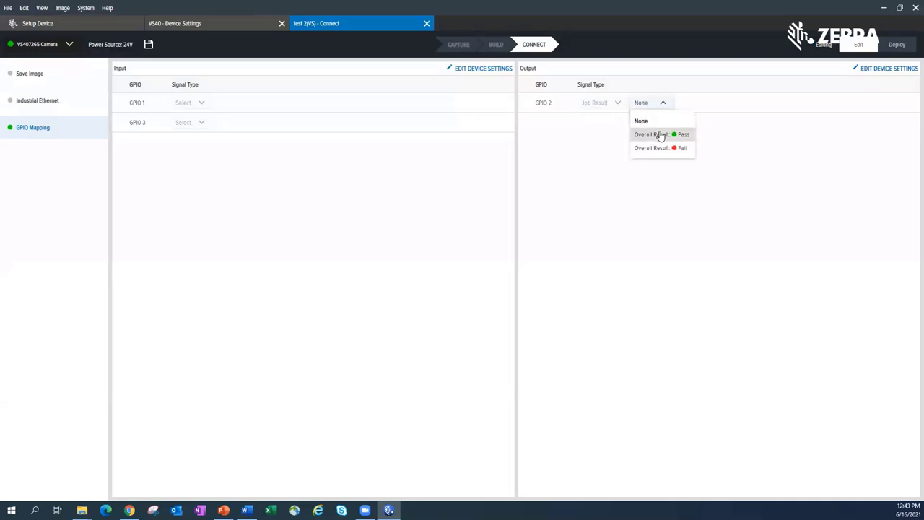
click(651, 135)
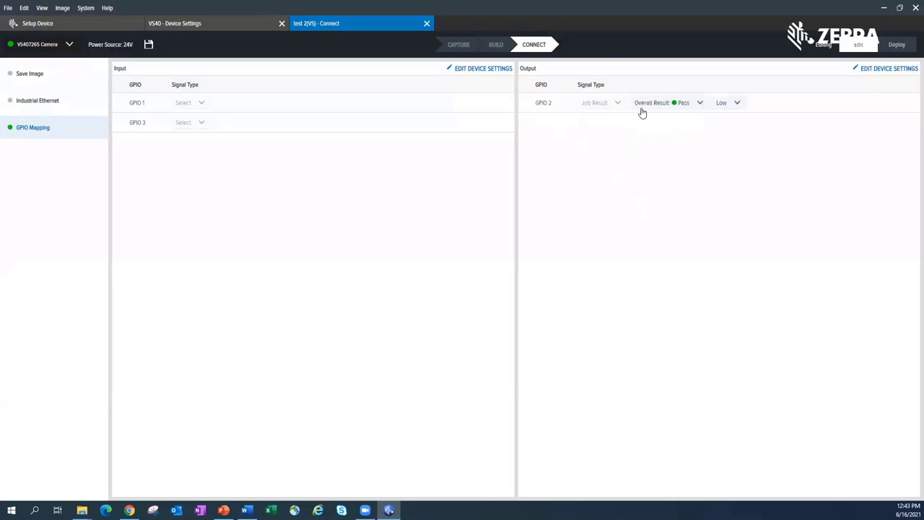
mouse_move(723, 112)
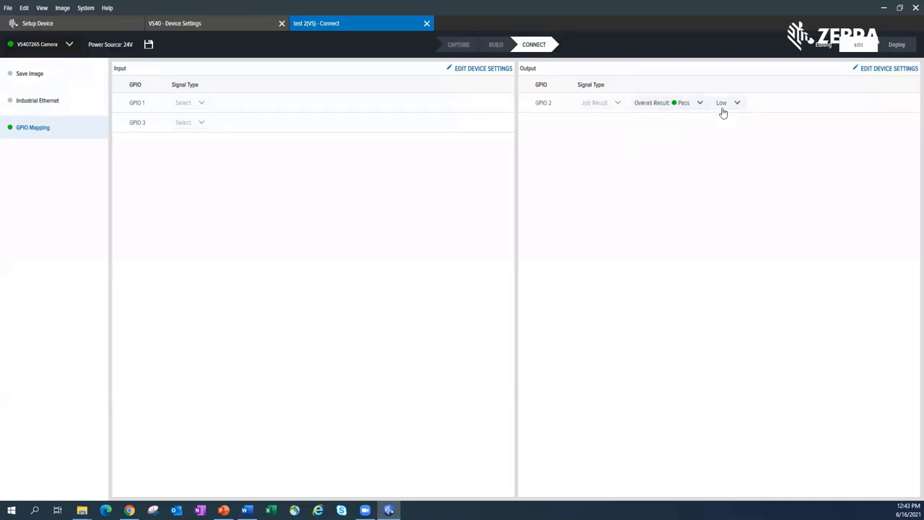
mouse_move(564, 110)
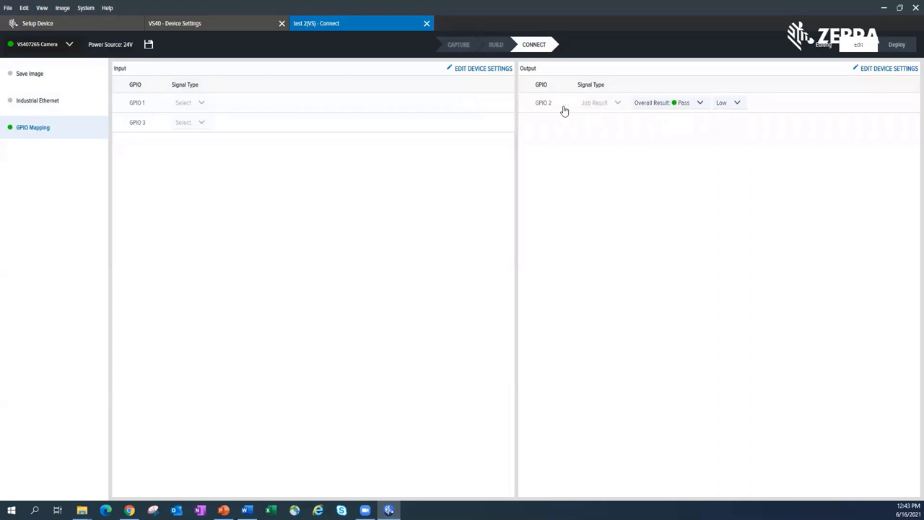
mouse_move(693, 92)
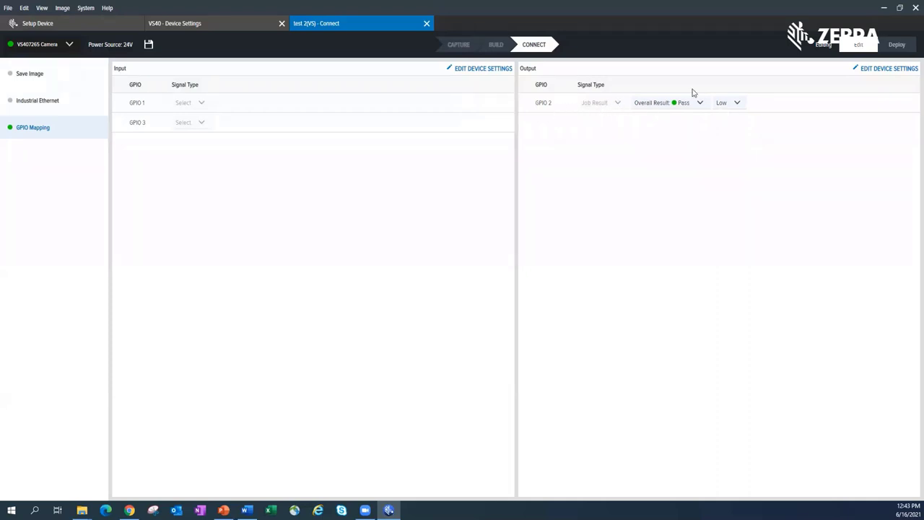
click(728, 102)
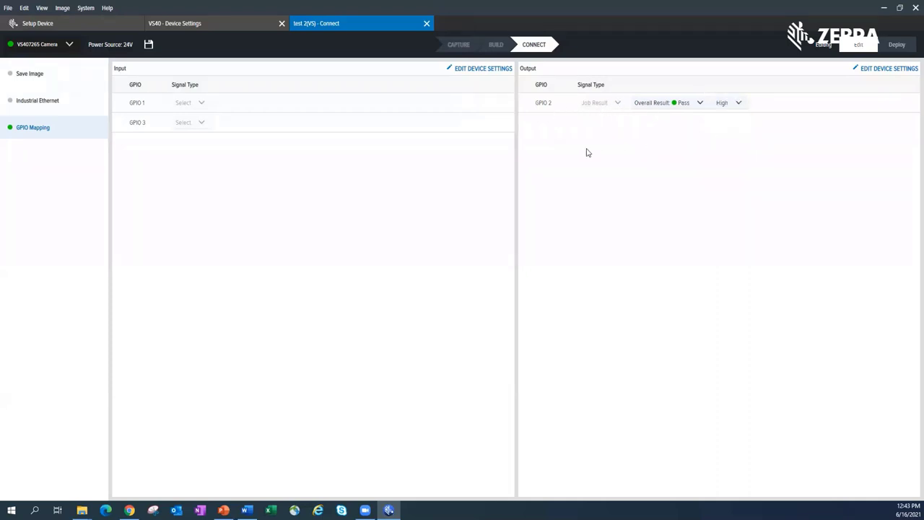
mouse_move(729, 117)
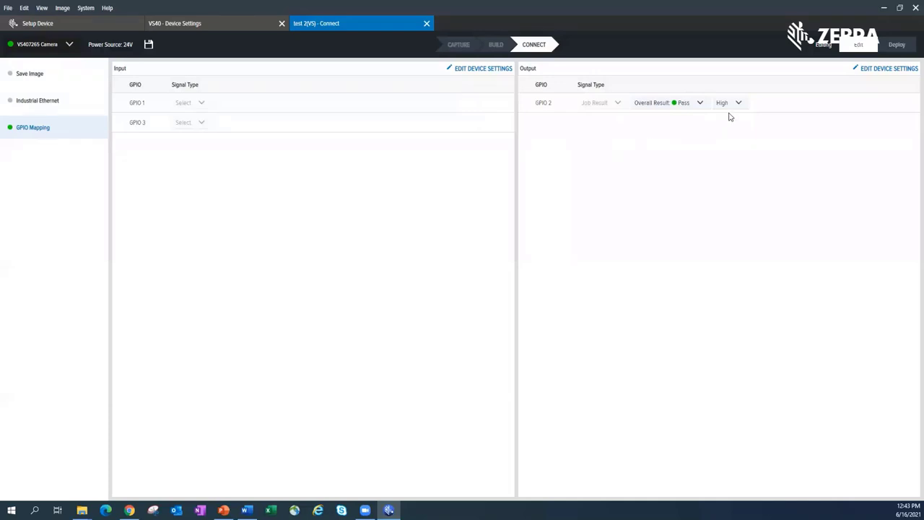
mouse_move(867, 69)
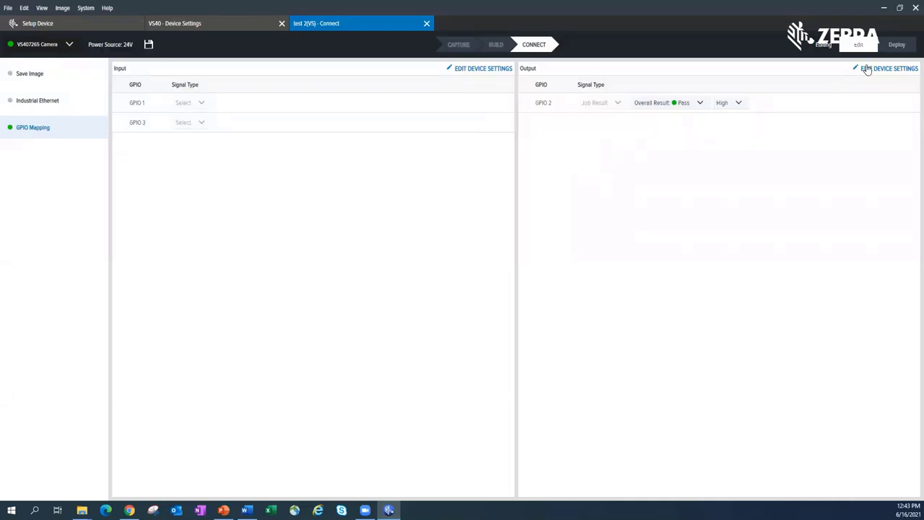
mouse_move(121, 26)
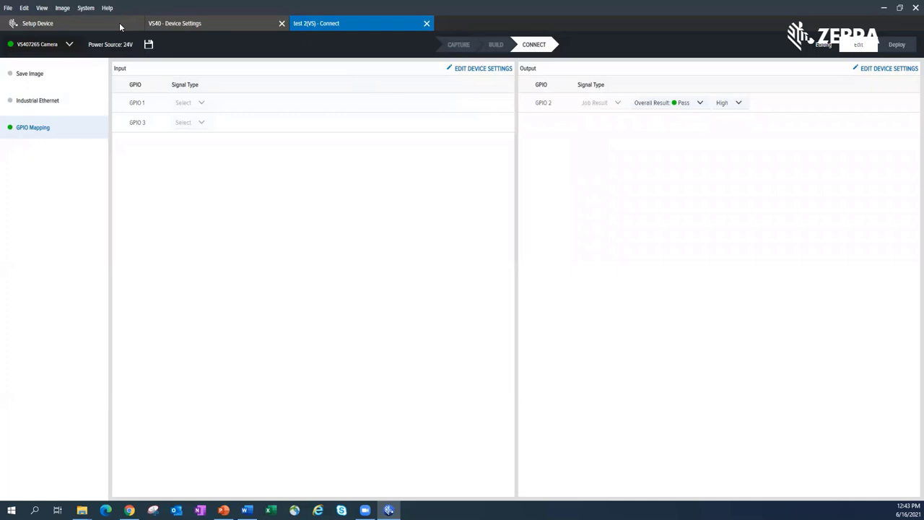
- In the VS40 device settings, make GPIO 4 an output carrying the job result
click(209, 23)
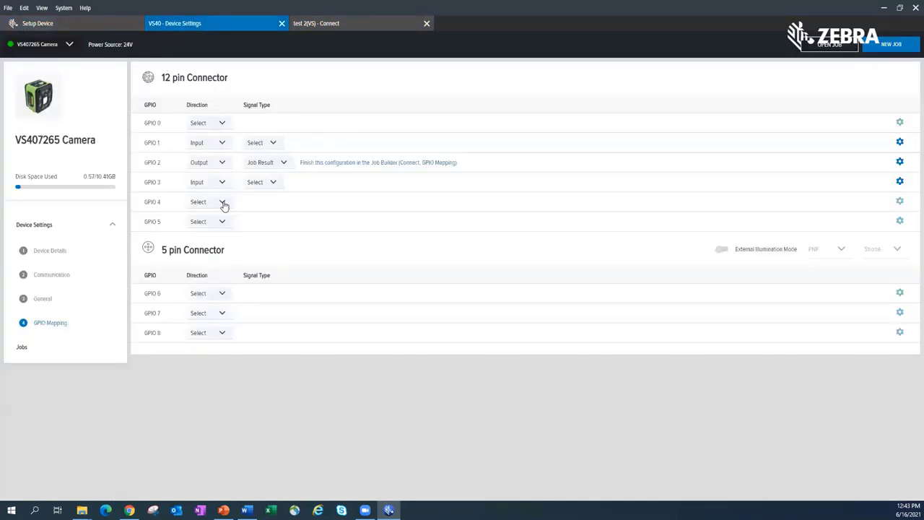
click(208, 202)
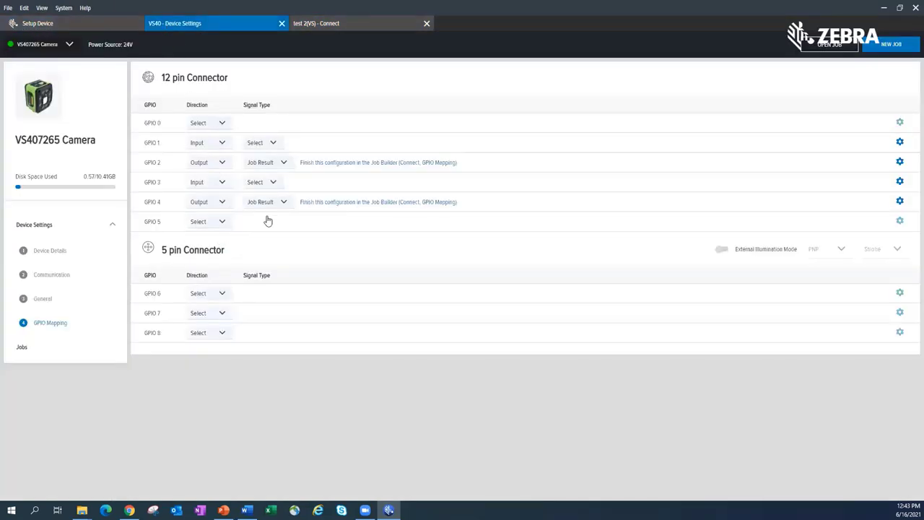
- Map GPIO 4 to the Overall Result Fail signal with a High output level
click(339, 23)
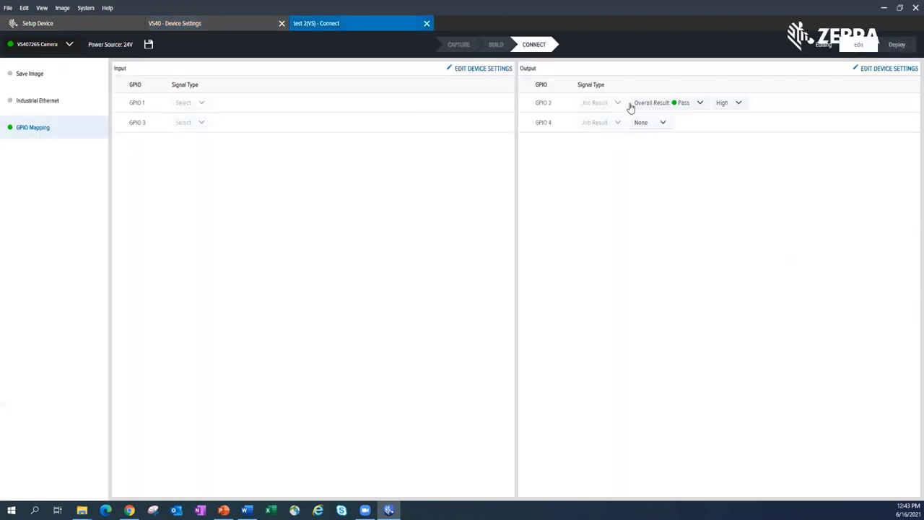
click(641, 121)
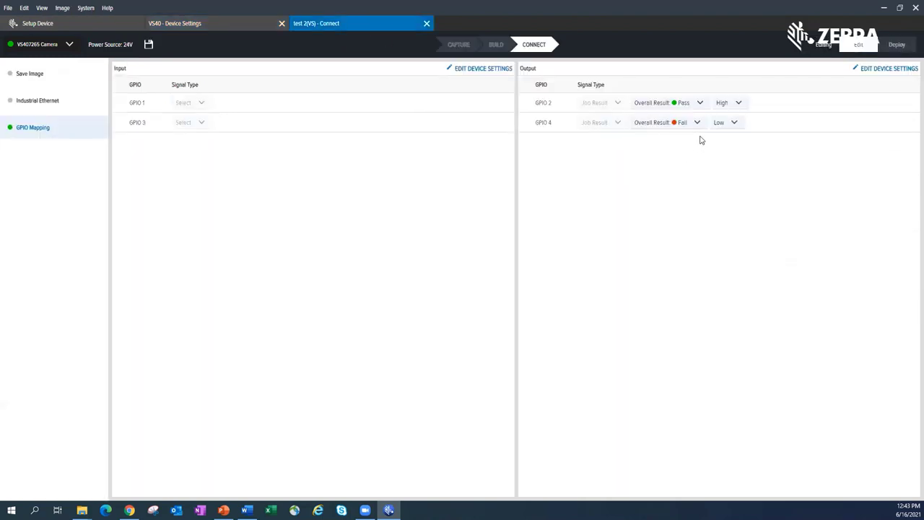
click(725, 121)
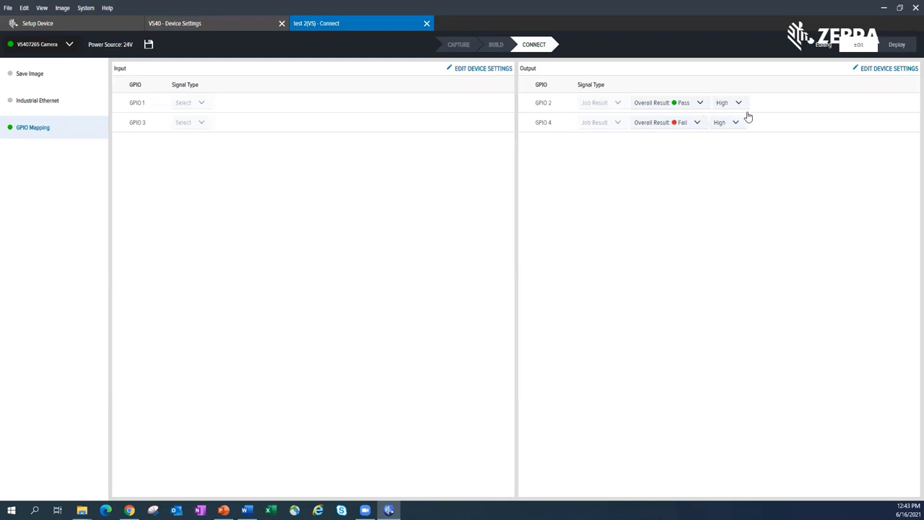
mouse_move(98, 79)
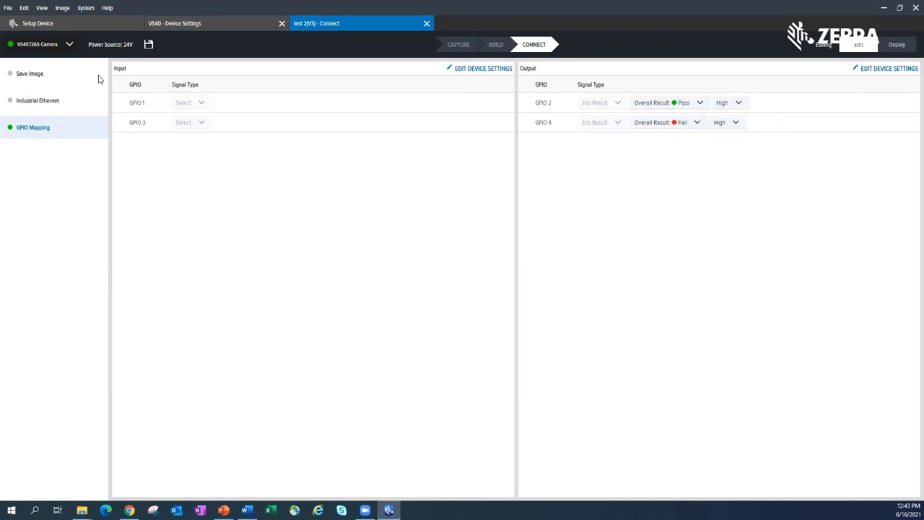
mouse_move(731, 145)
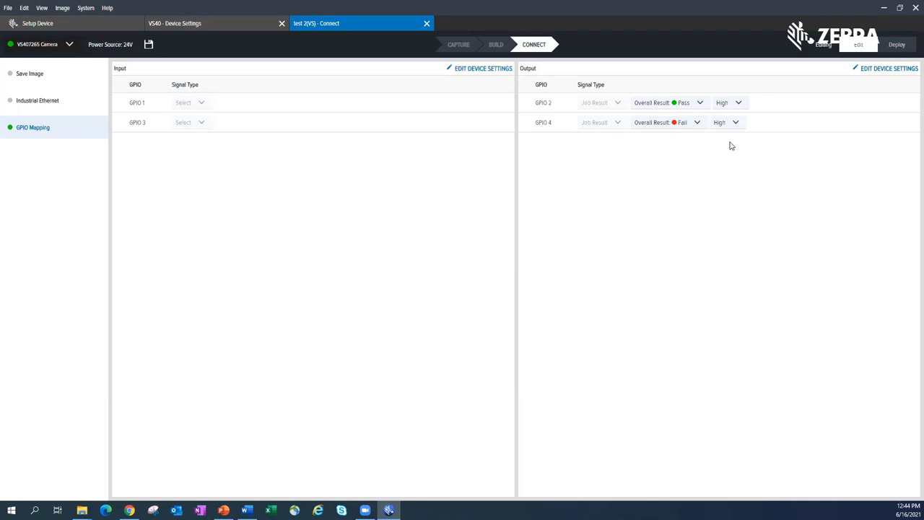
mouse_move(880, 75)
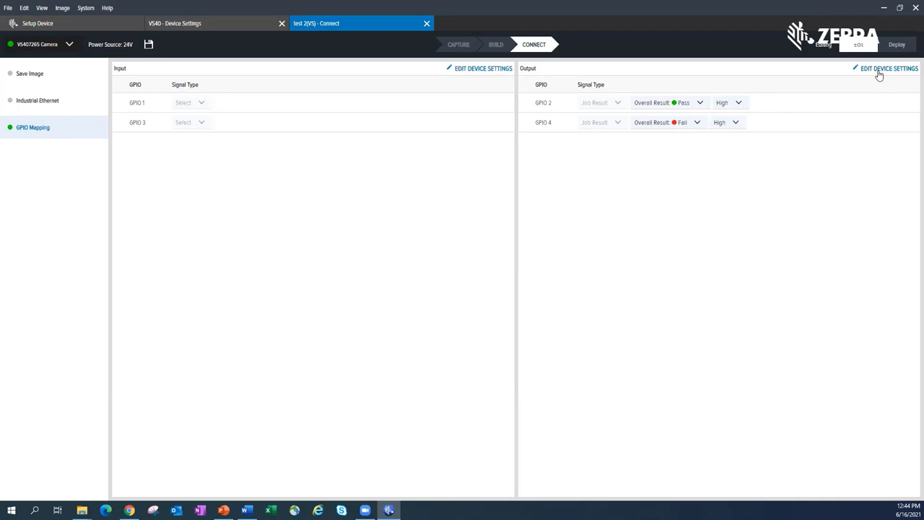
click(889, 68)
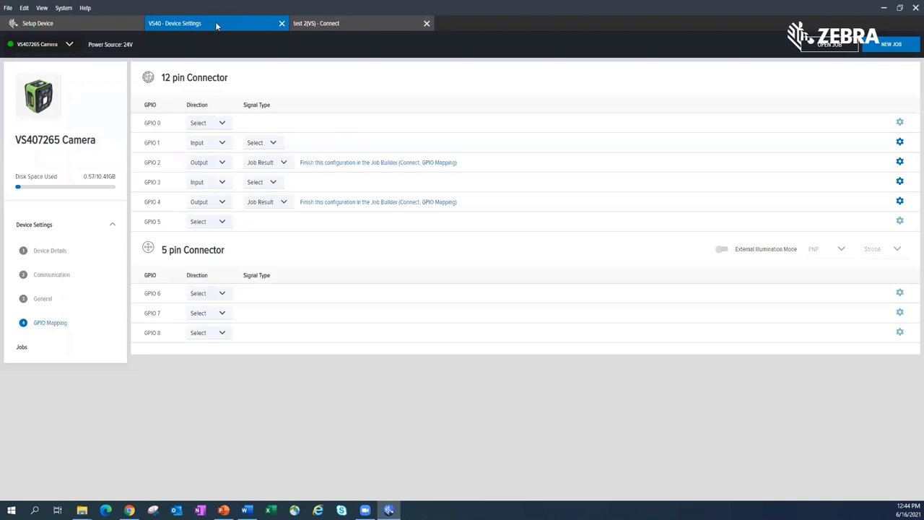
mouse_move(212, 32)
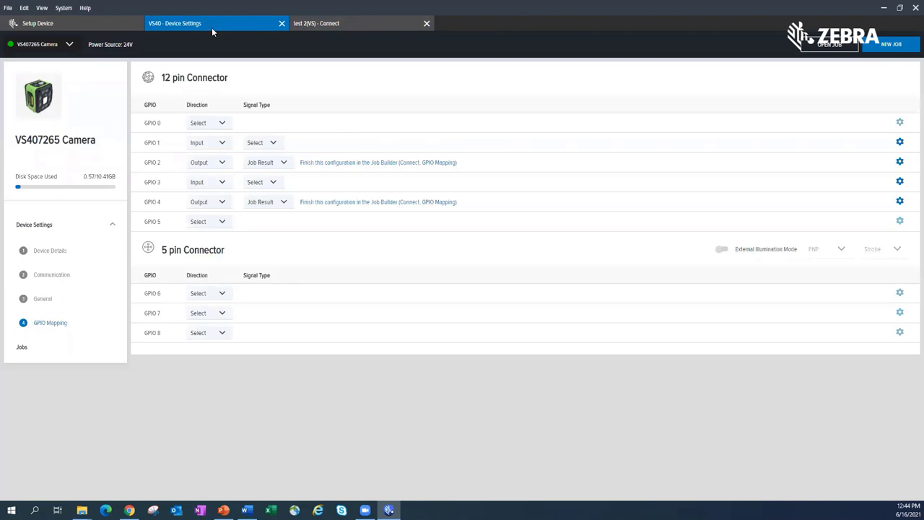
click(335, 23)
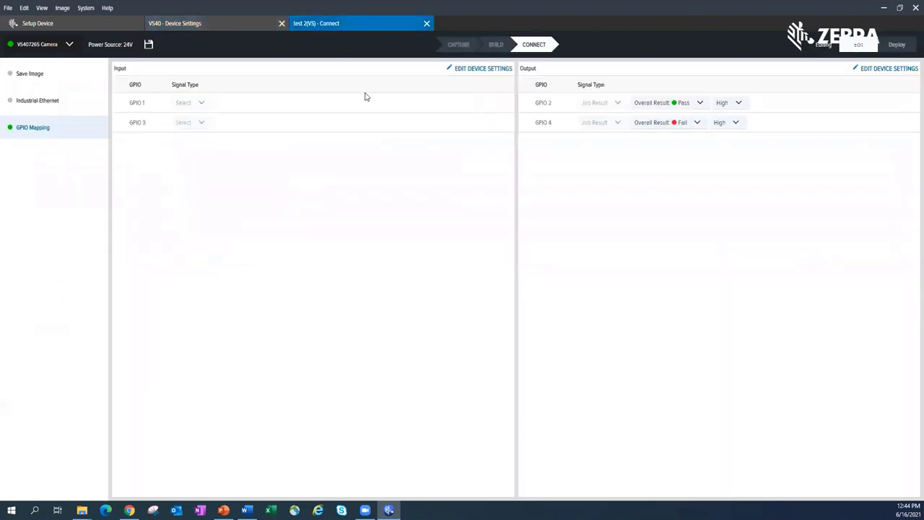
mouse_move(655, 245)
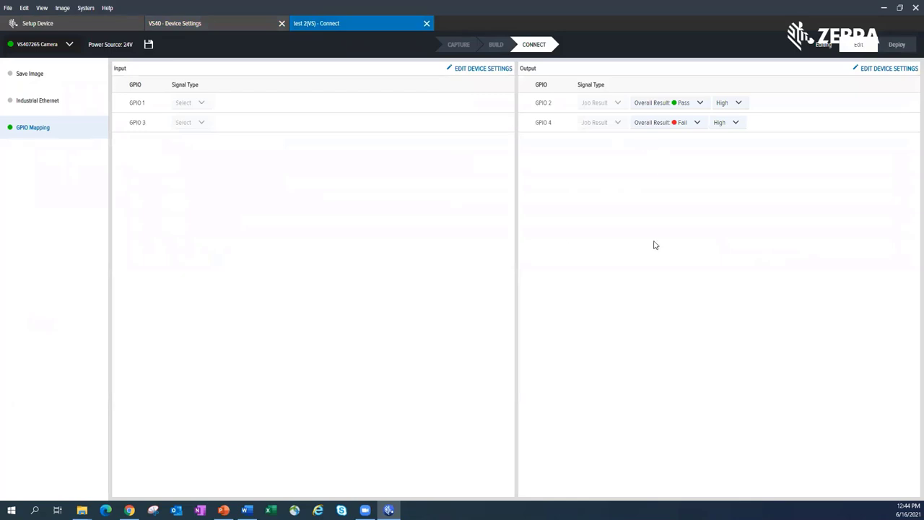
mouse_move(434, 243)
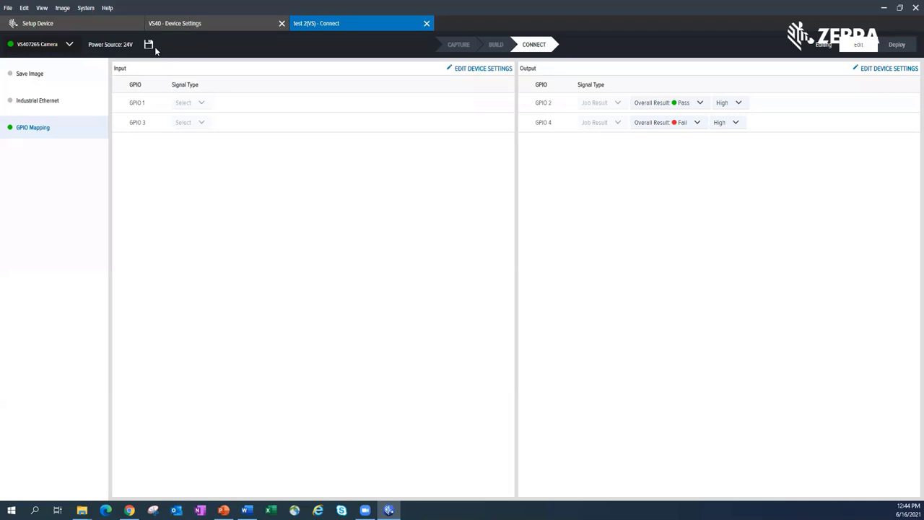
mouse_move(146, 52)
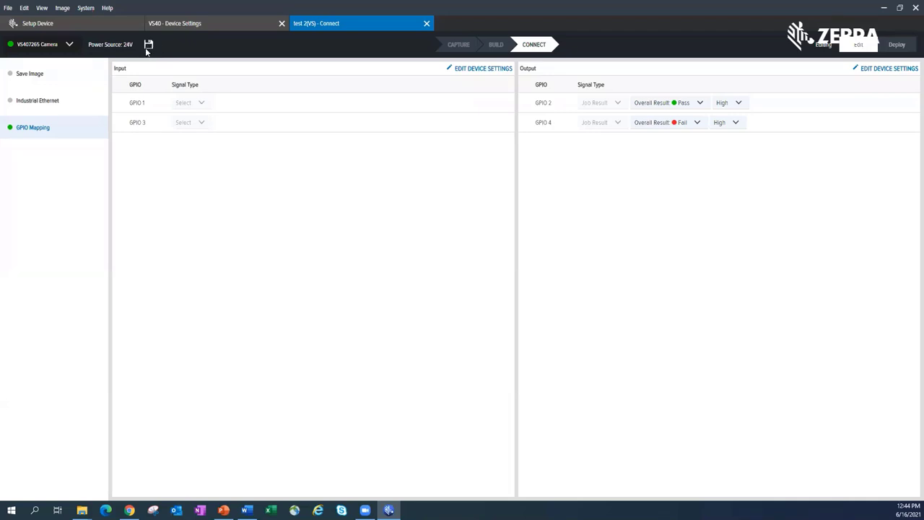
- Save the job as Job_VS40_test_2_2021.06.16.zjob in the VS40 Jobs folder
click(149, 43)
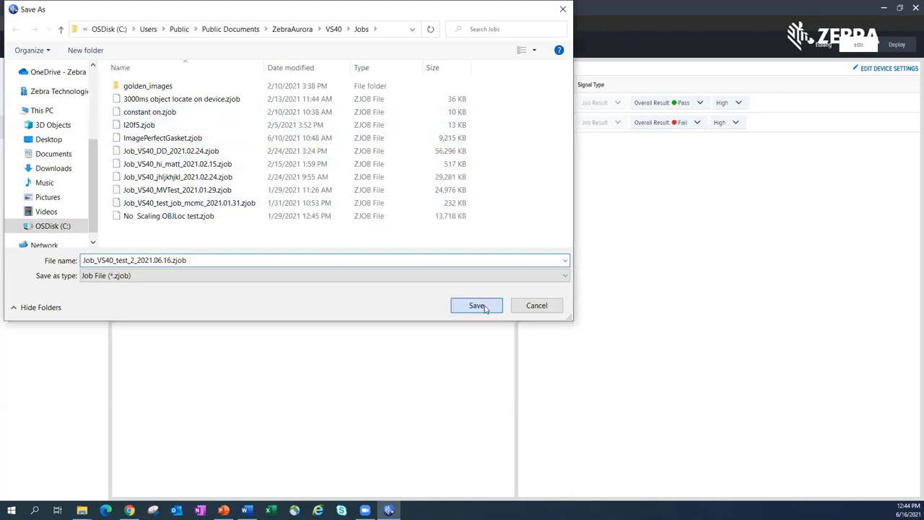
click(476, 305)
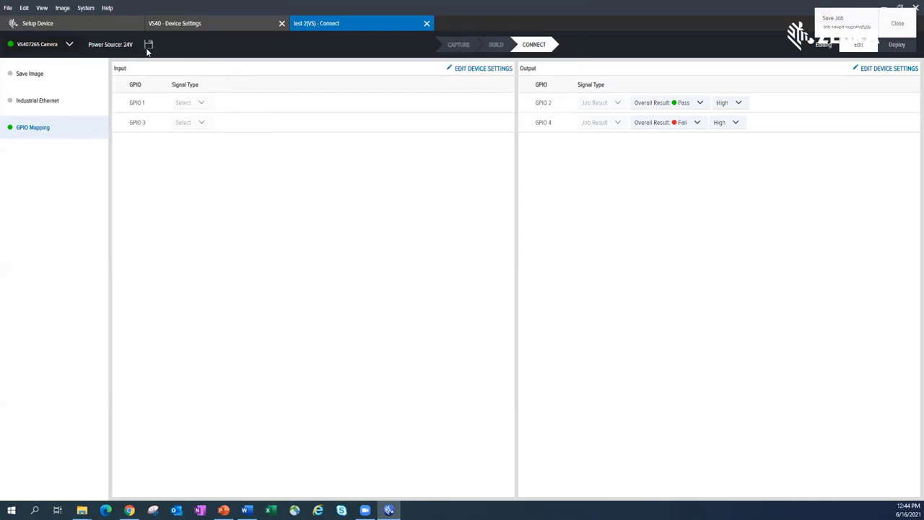
mouse_move(266, 133)
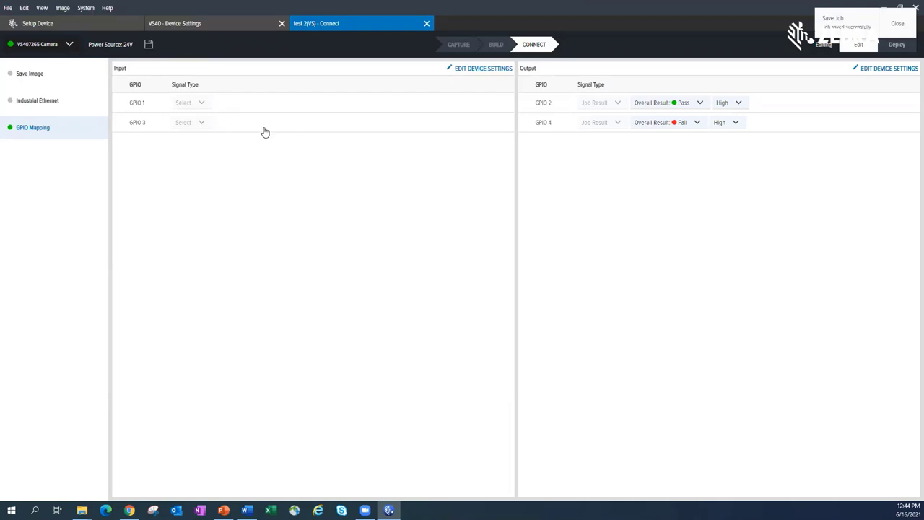
mouse_move(473, 88)
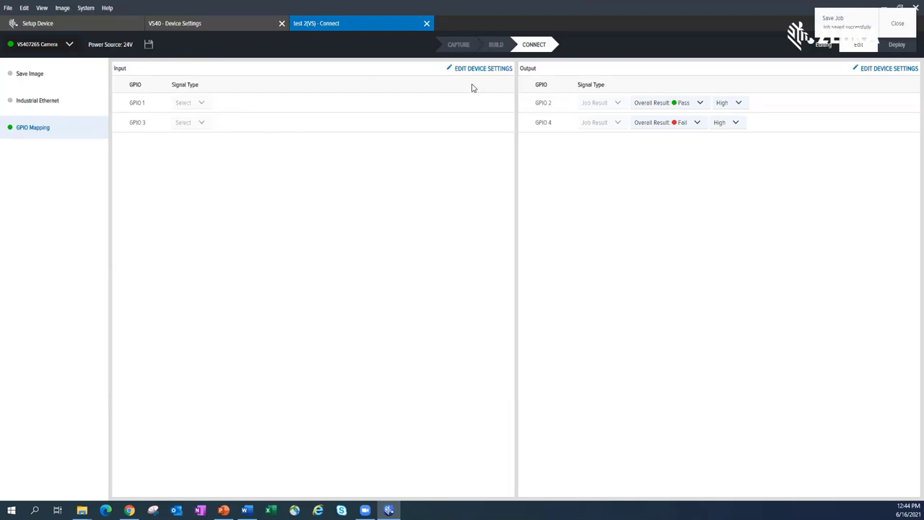